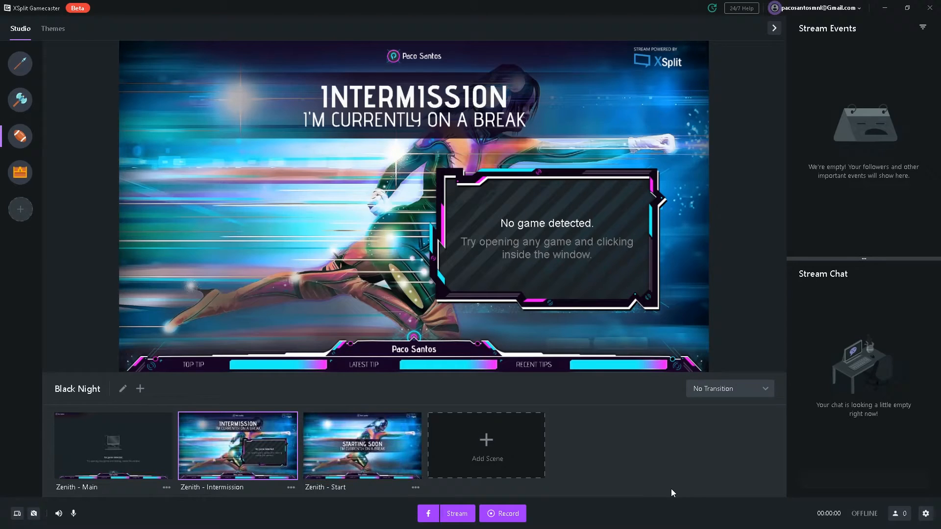
mouse_move(679, 506)
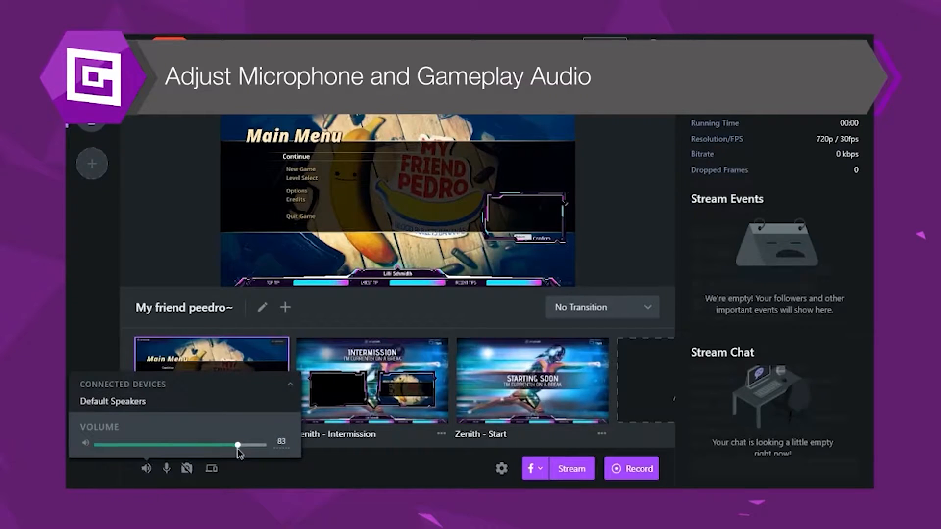
Look through the scene controls and camera source list for the Zenith scenes.
left_click(186, 468)
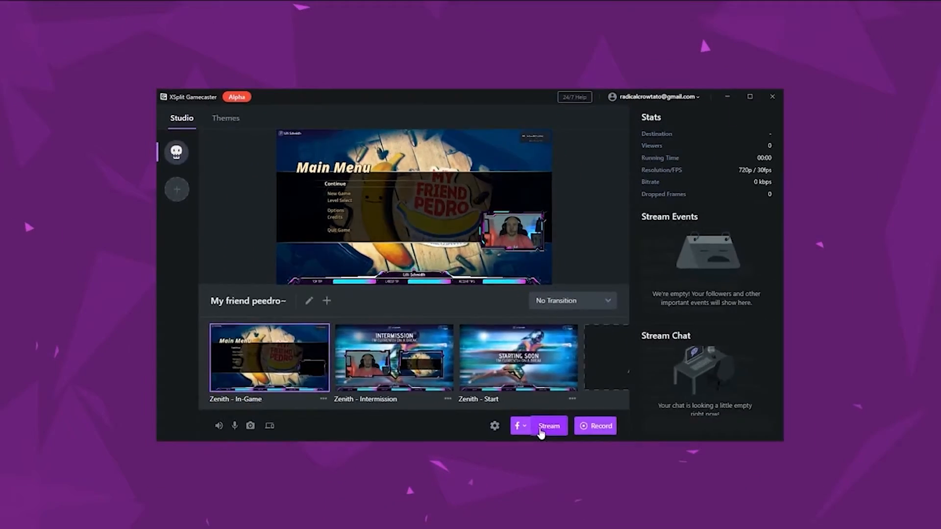
left_click(548, 426)
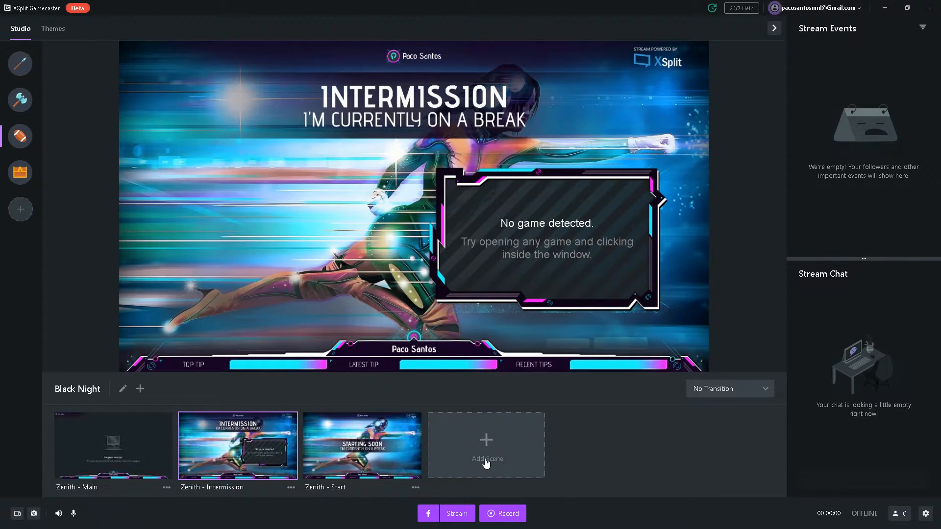
left_click(114, 445)
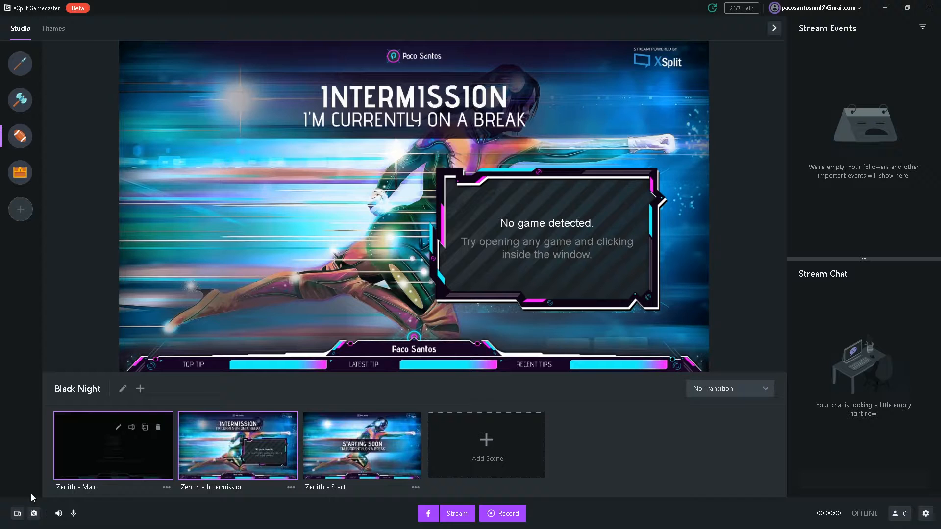
mouse_move(17, 512)
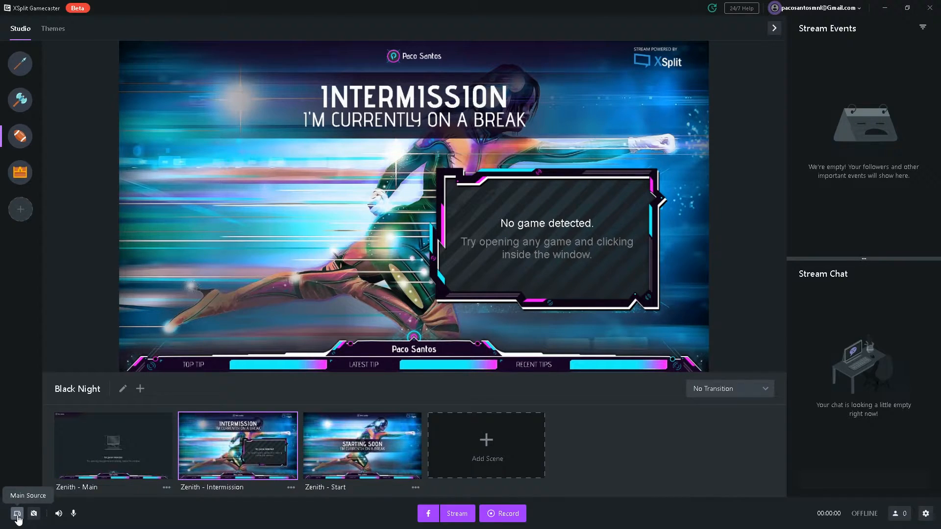
left_click(17, 513)
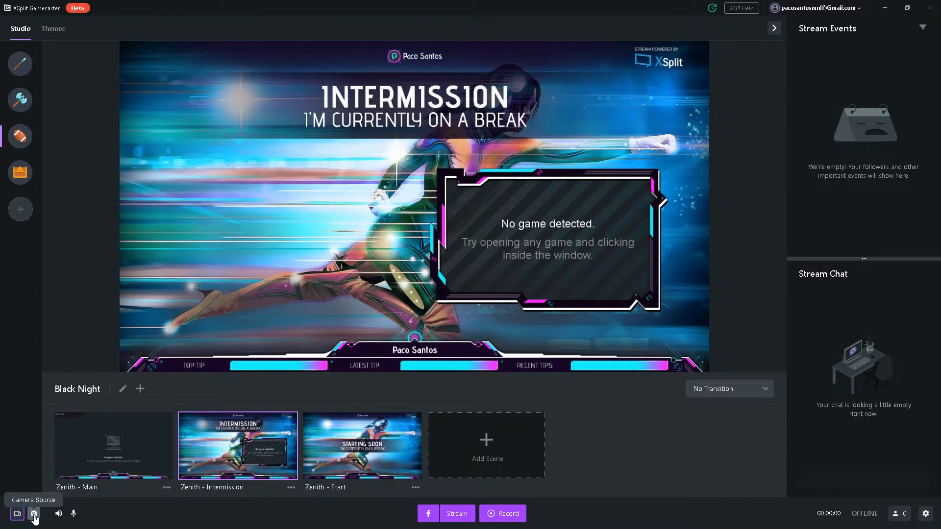
left_click(35, 512)
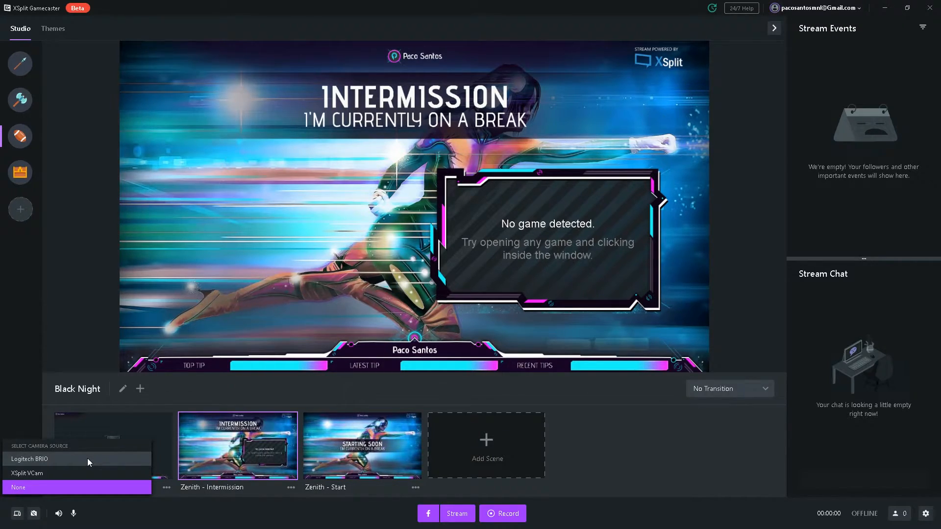
mouse_move(87, 472)
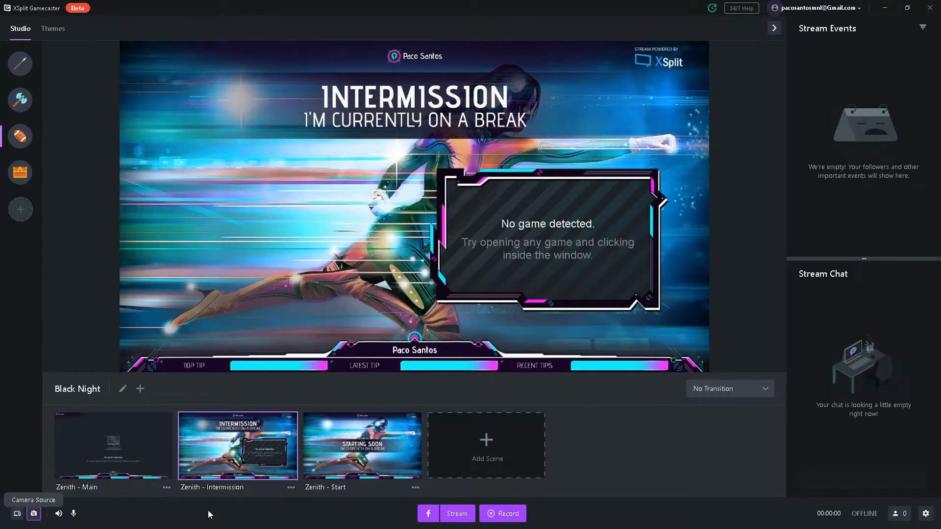
mouse_move(844, 46)
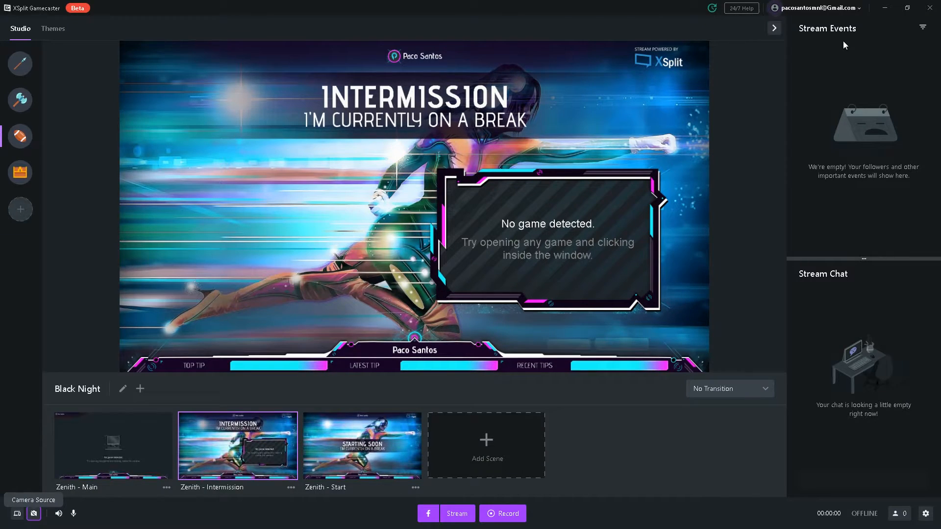
mouse_move(807, 377)
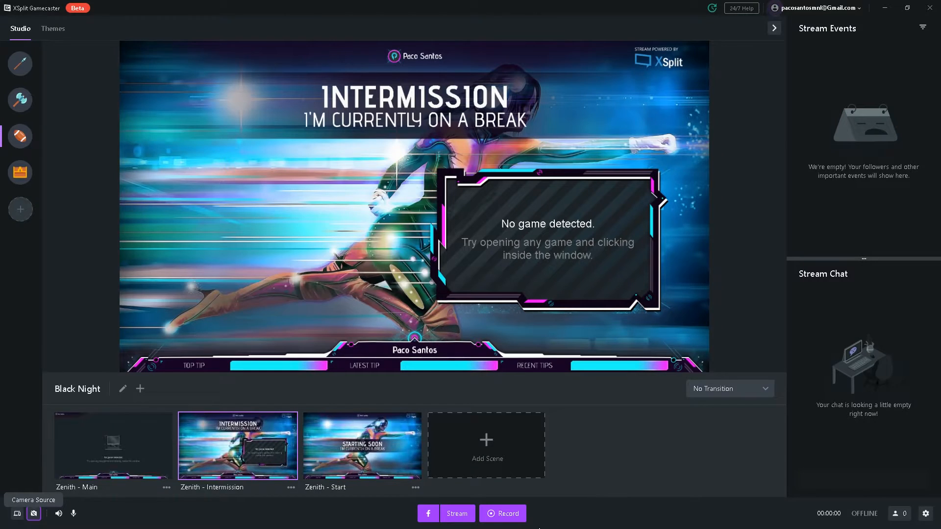
mouse_move(559, 505)
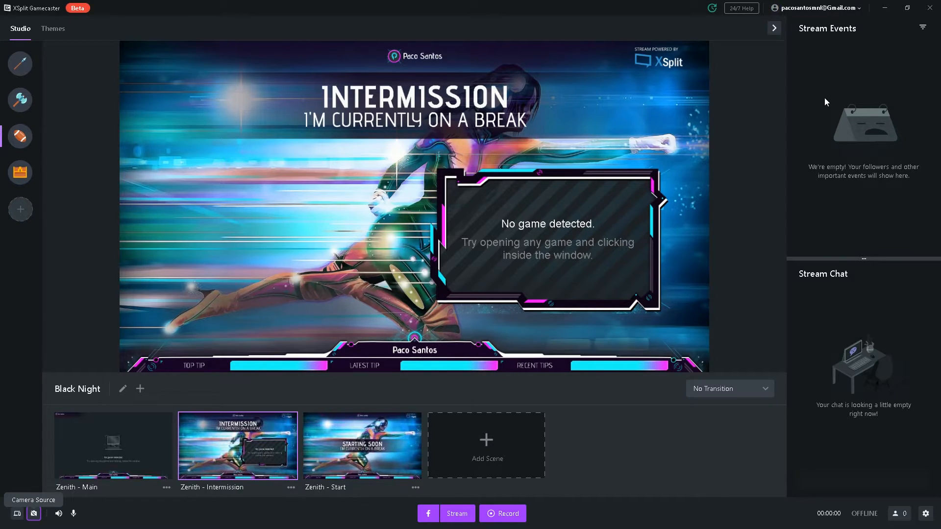
mouse_move(815, 136)
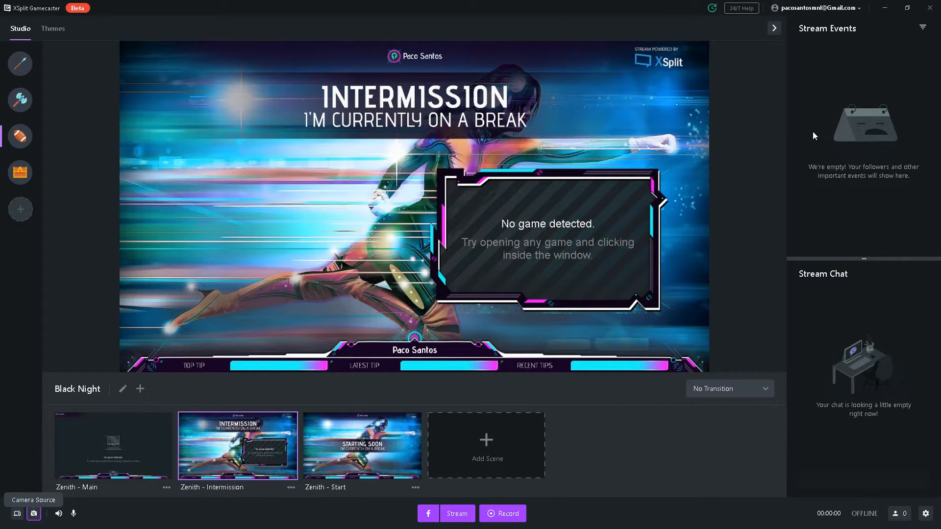
mouse_move(822, 178)
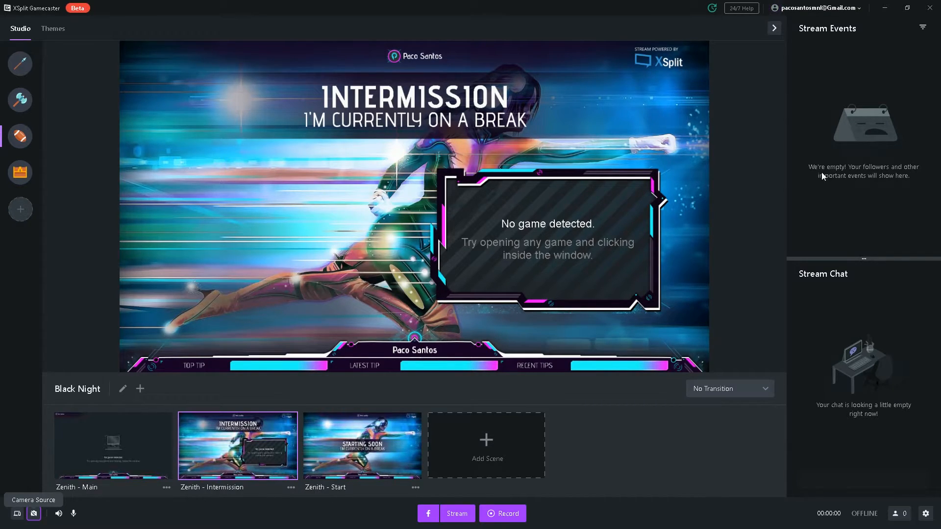
mouse_move(833, 310)
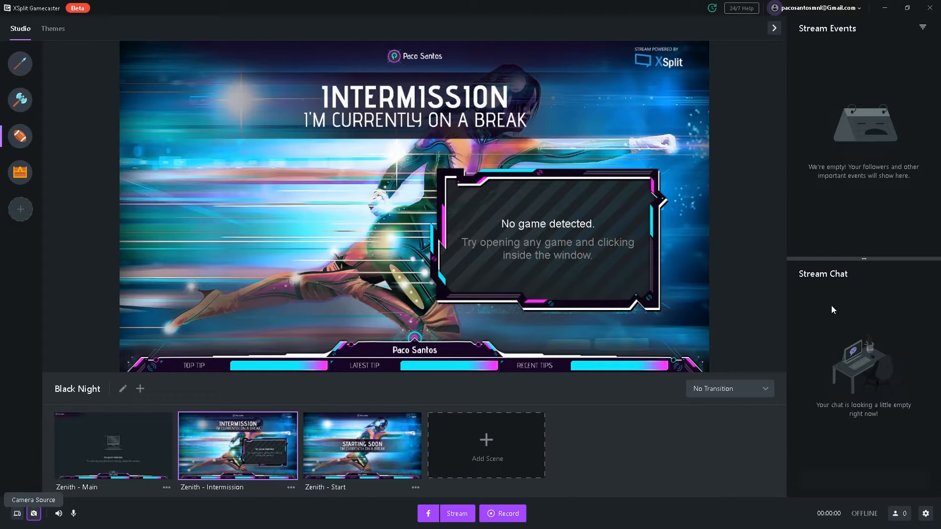
mouse_move(829, 458)
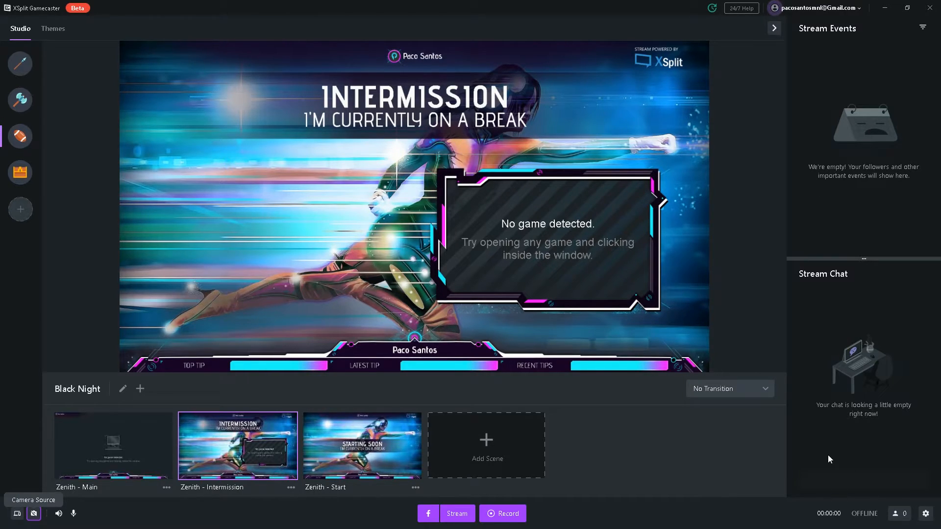
mouse_move(841, 330)
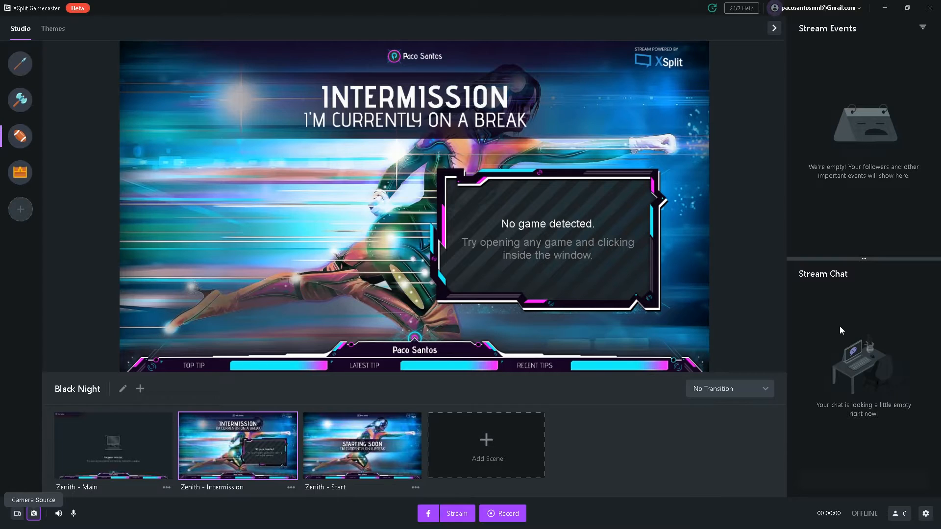
mouse_move(734, 395)
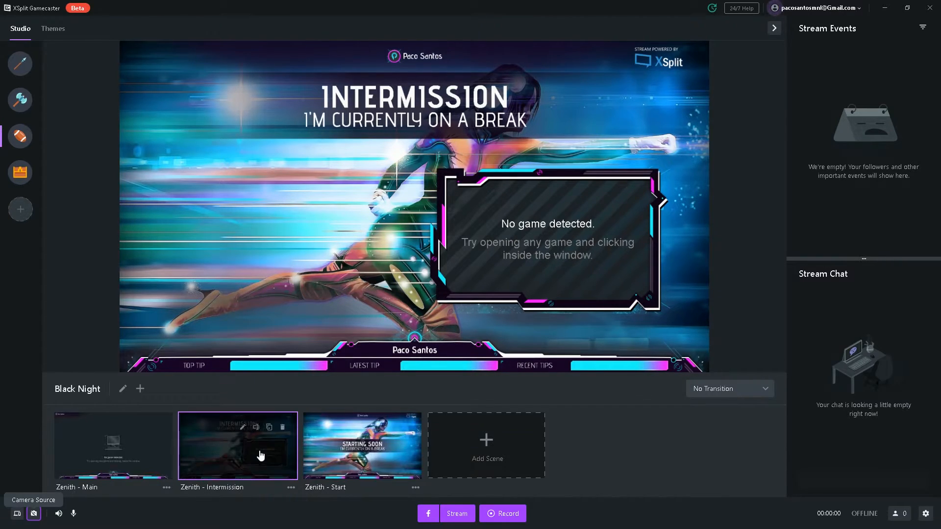
Set the scene transition to Fade To Black from the Zenith - Intermission scene.
left_click(114, 446)
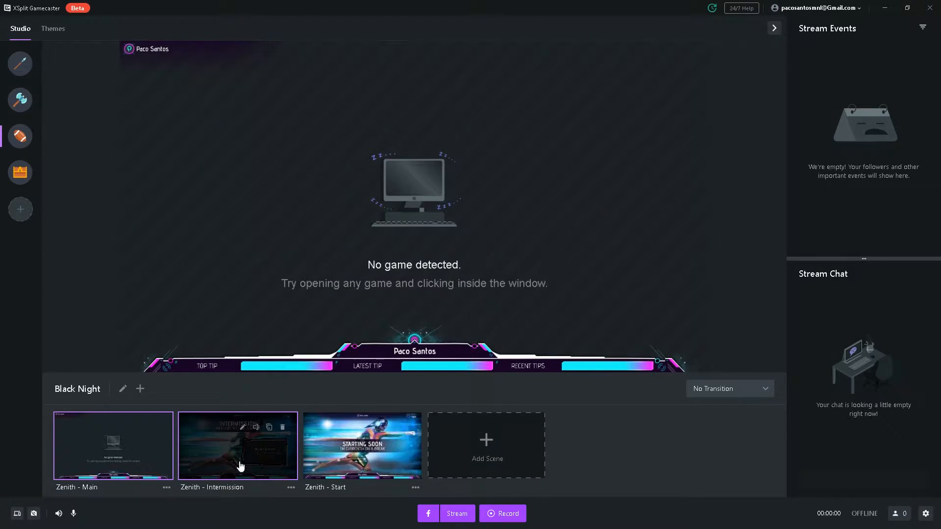
left_click(237, 445)
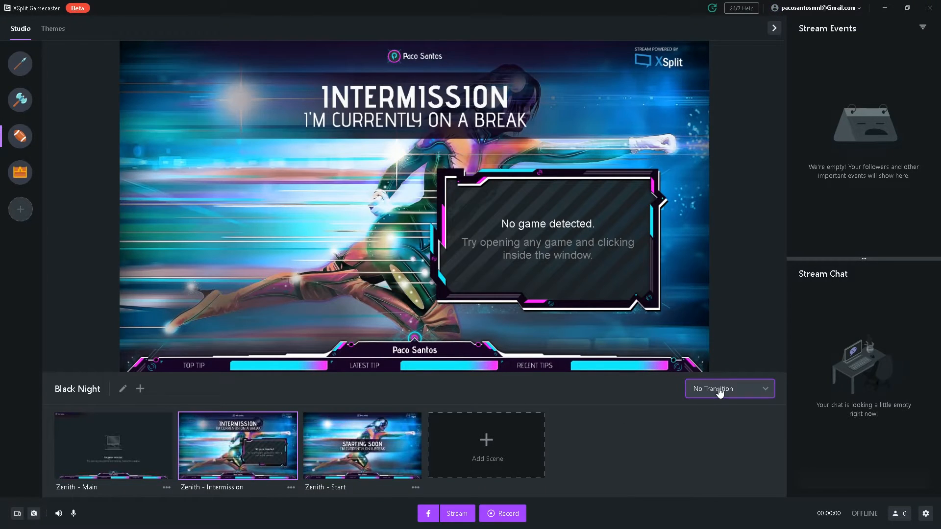
left_click(728, 388)
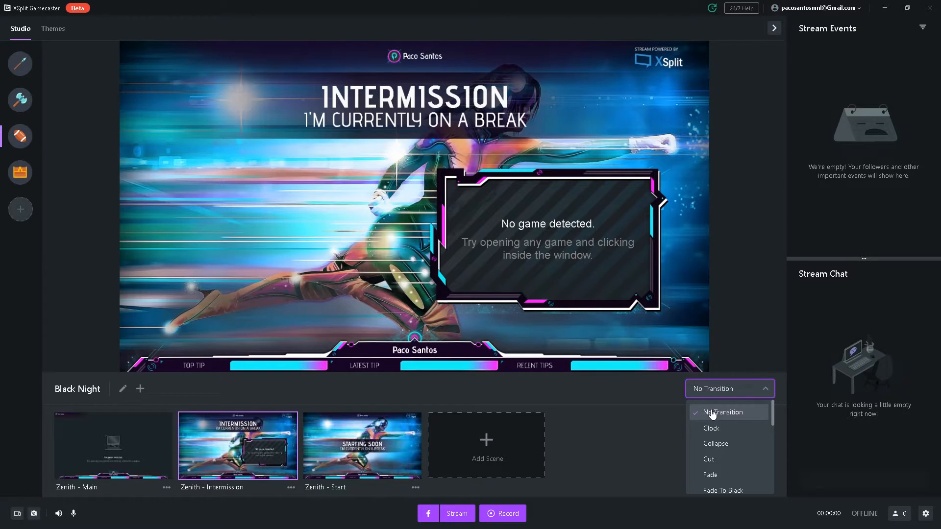
scroll("down", 3)
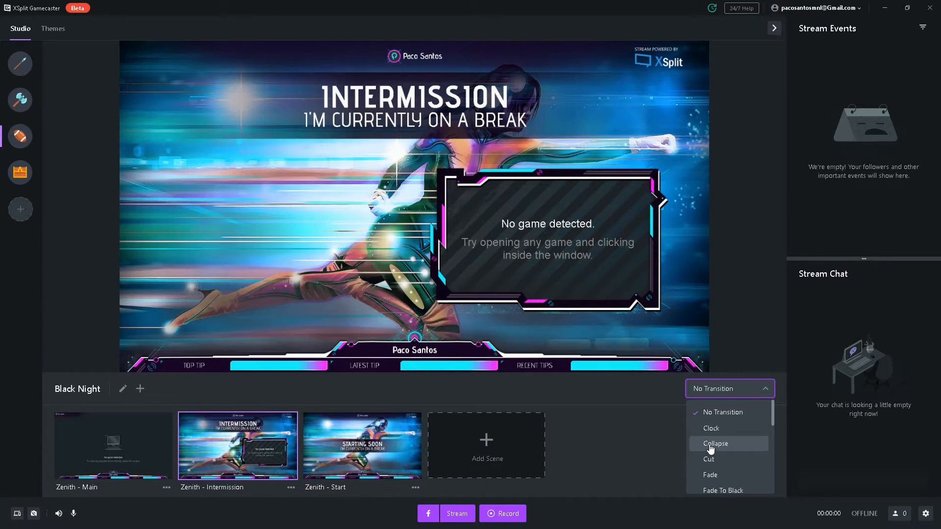
left_click(723, 490)
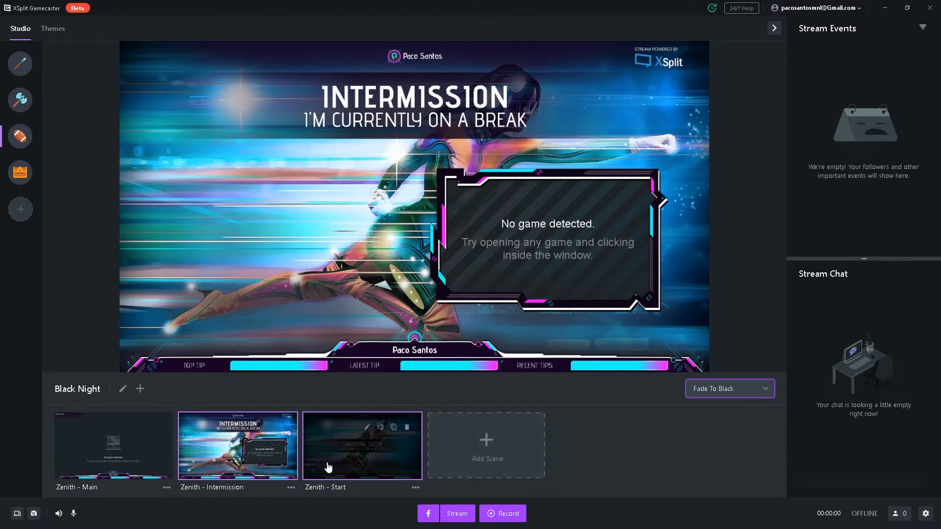
Flip between the Intermission and Start scenes, ending on Zenith - Start.
left_click(362, 445)
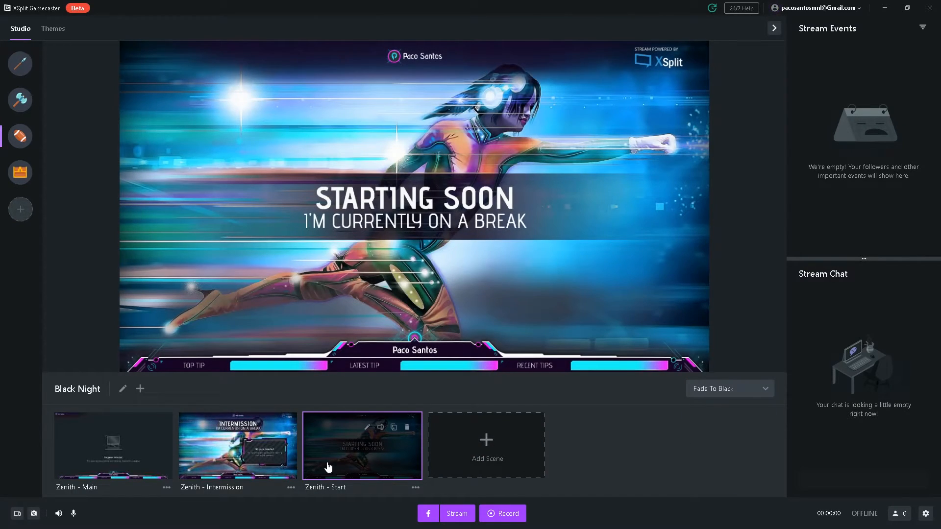
left_click(237, 445)
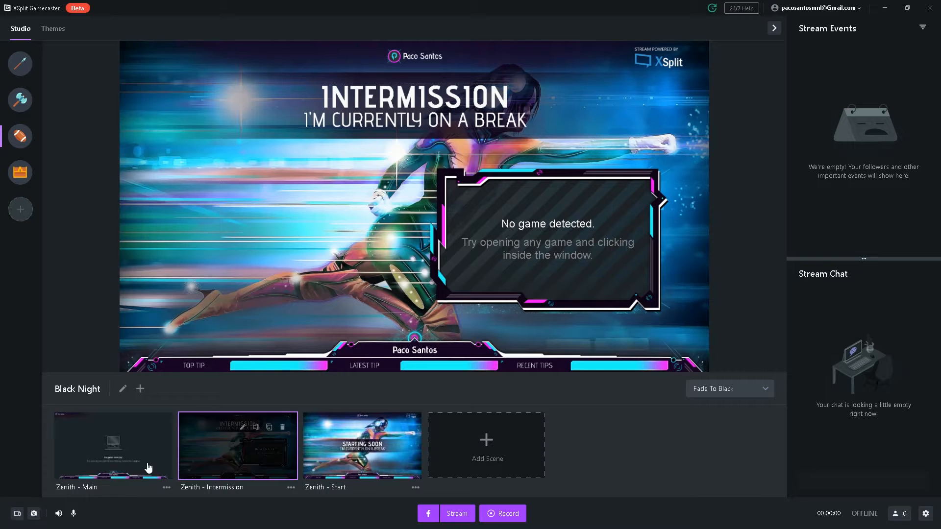
left_click(362, 445)
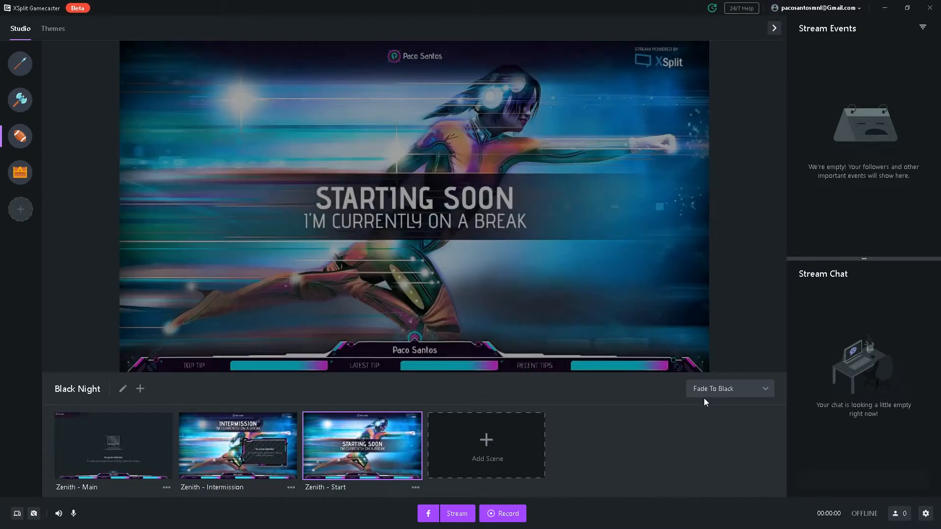
left_click(728, 388)
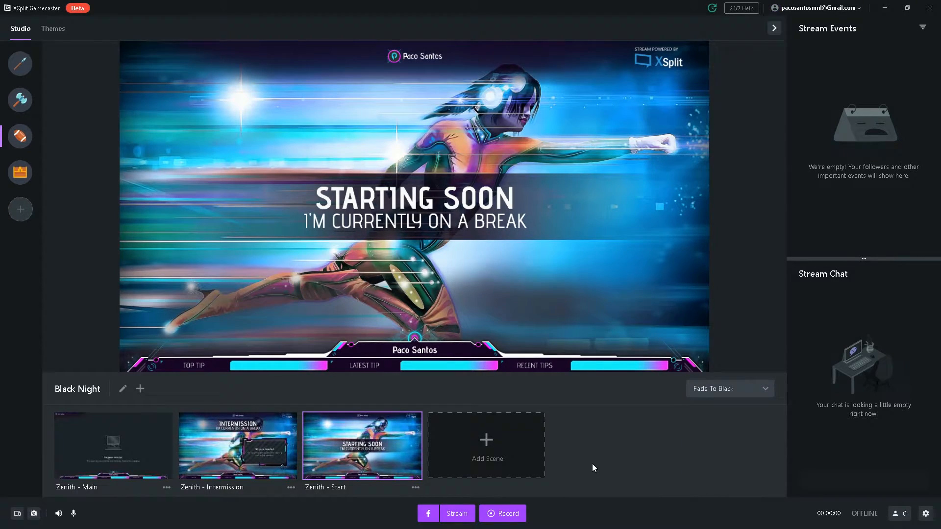
mouse_move(69, 165)
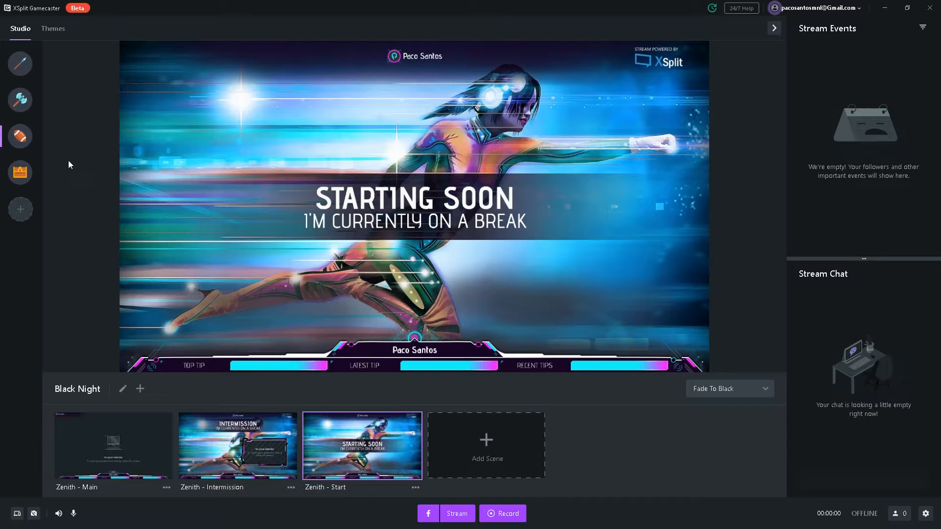
mouse_move(19, 63)
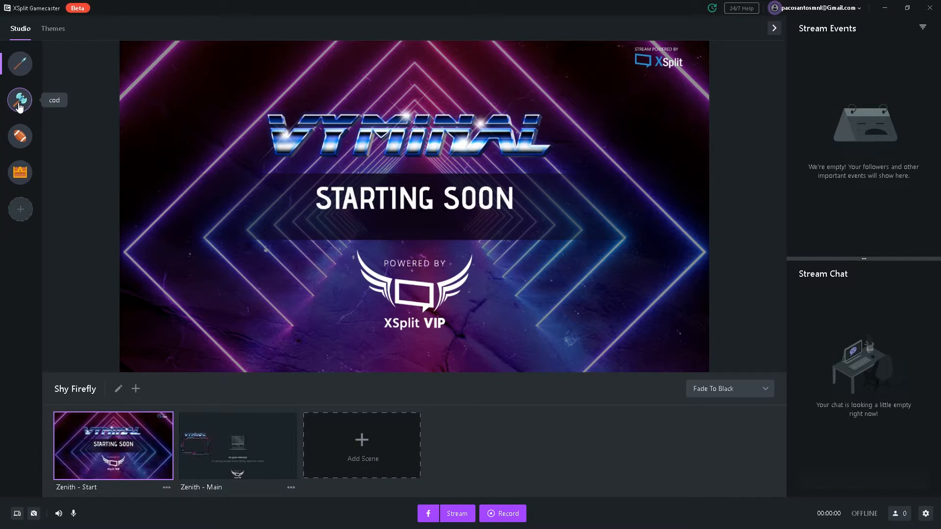
mouse_move(21, 101)
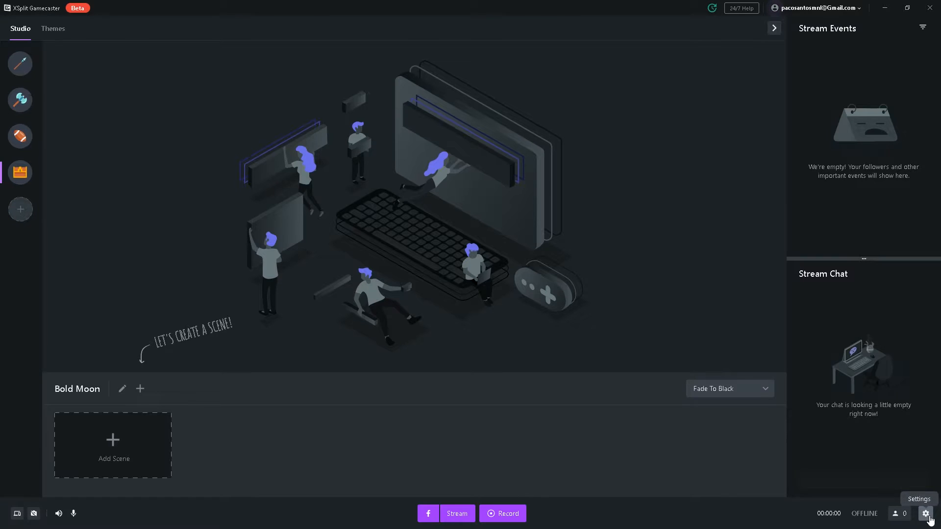
Review the Streaming settings, keeping Facebook as destination and Custom stream settings.
left_click(923, 512)
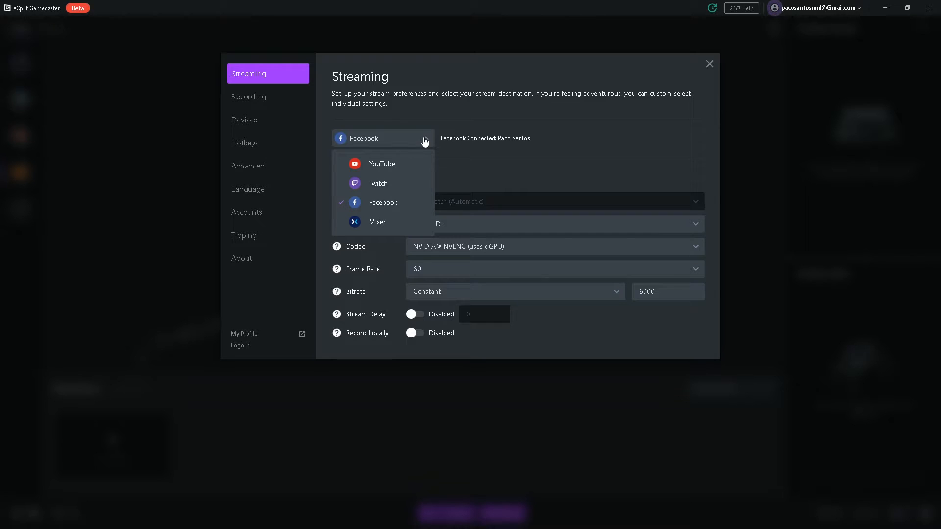
mouse_move(378, 222)
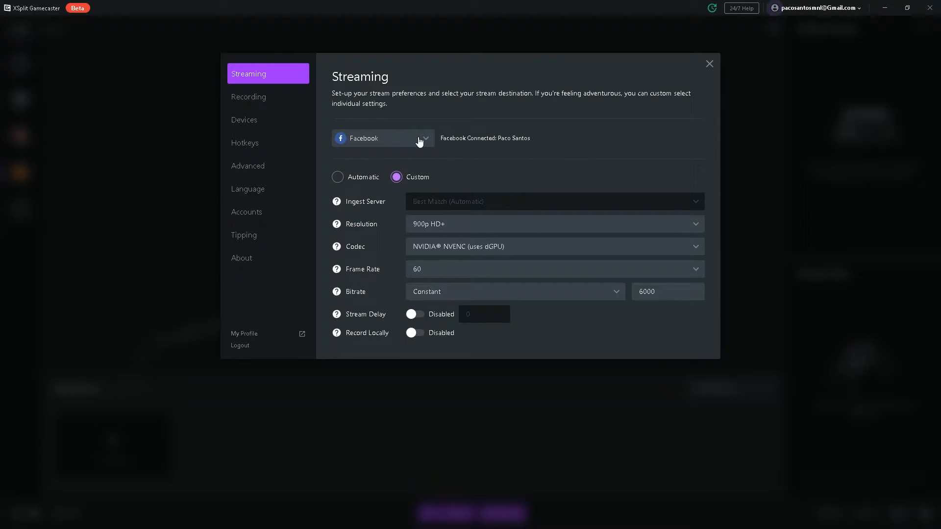
left_click(383, 138)
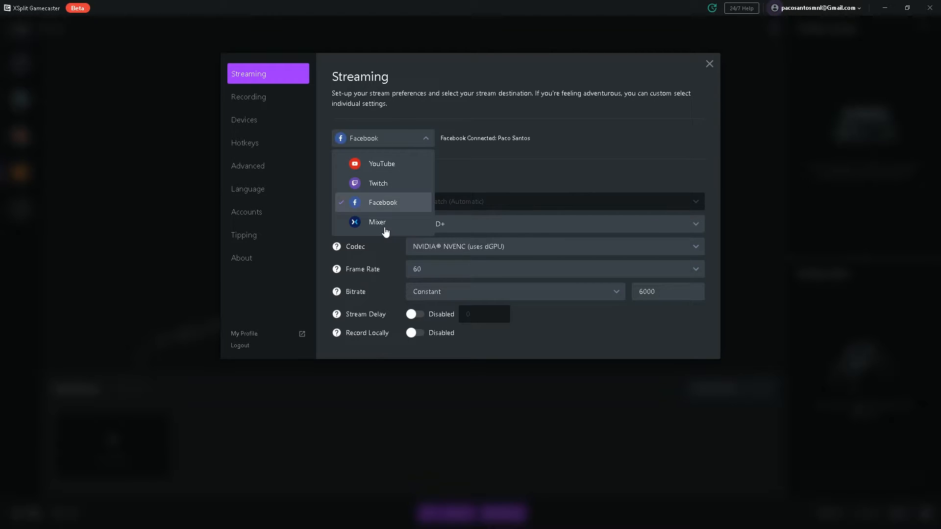
mouse_move(384, 237)
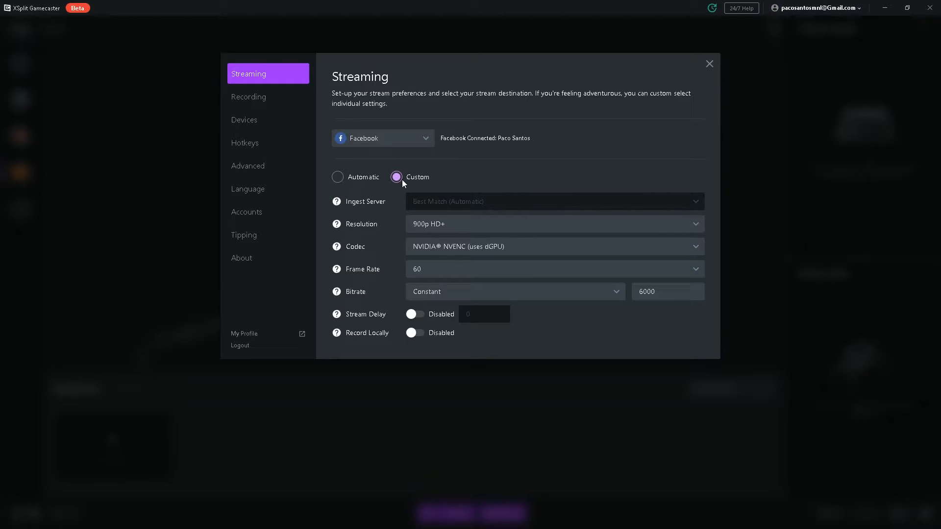
left_click(338, 177)
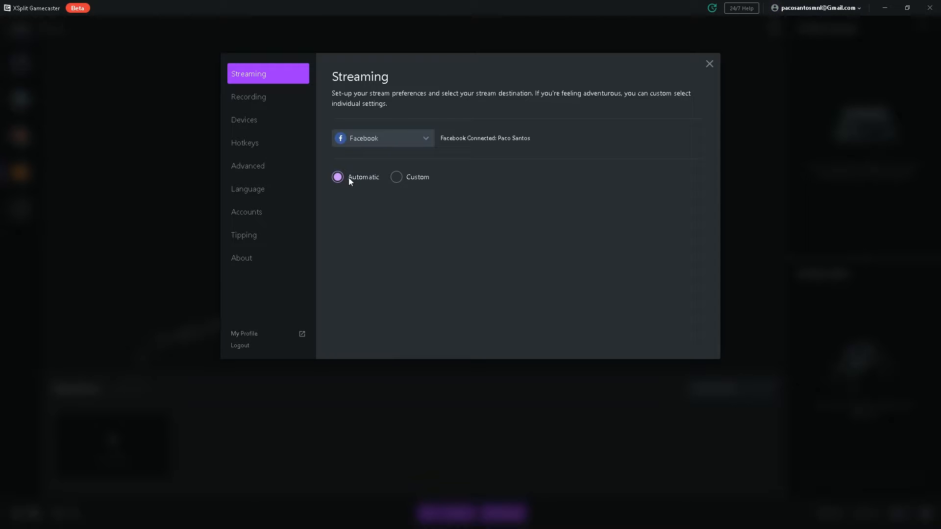
left_click(396, 177)
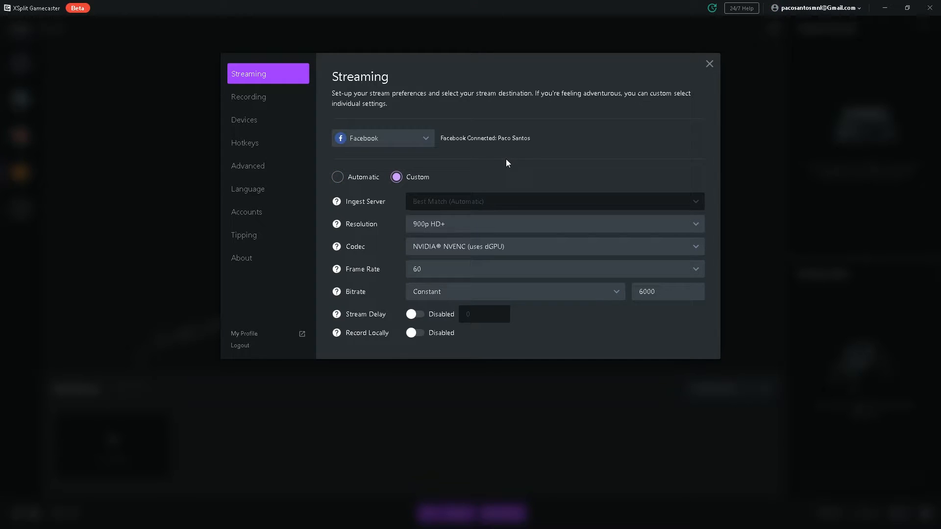
mouse_move(423, 352)
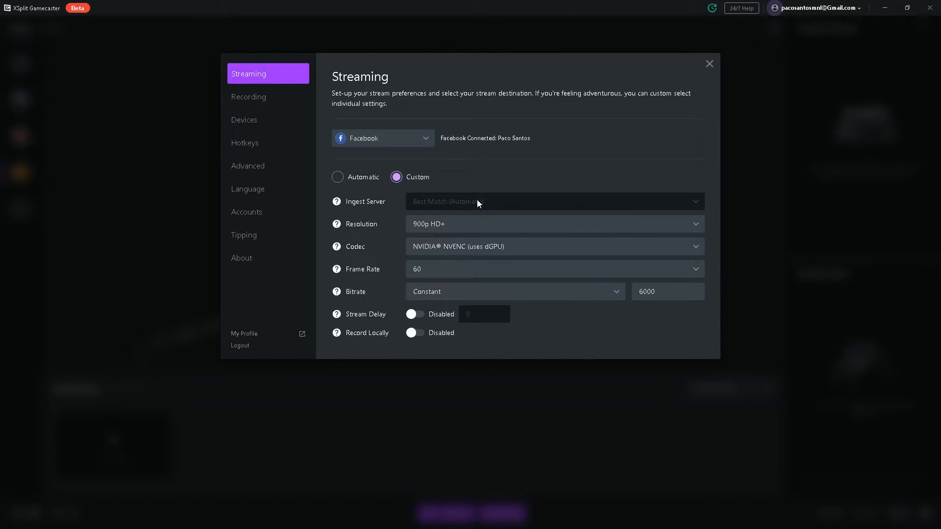
mouse_move(486, 202)
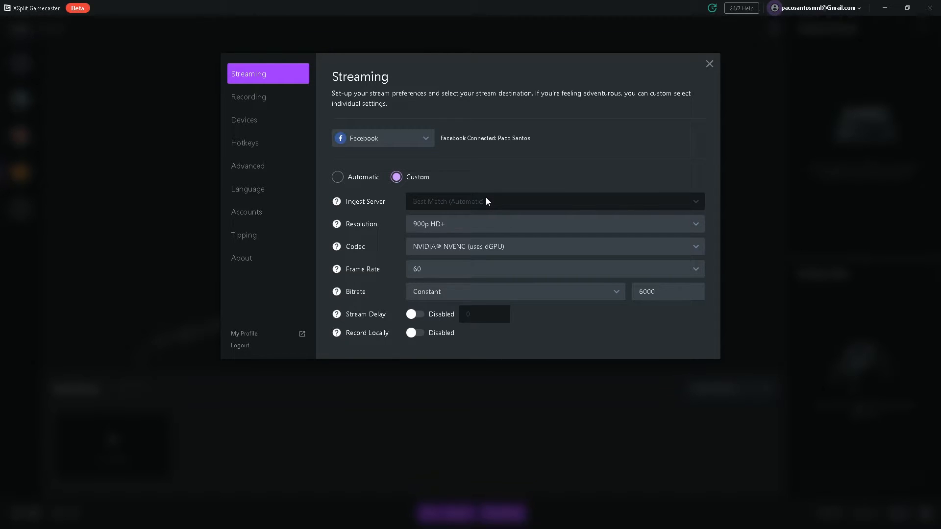
mouse_move(439, 233)
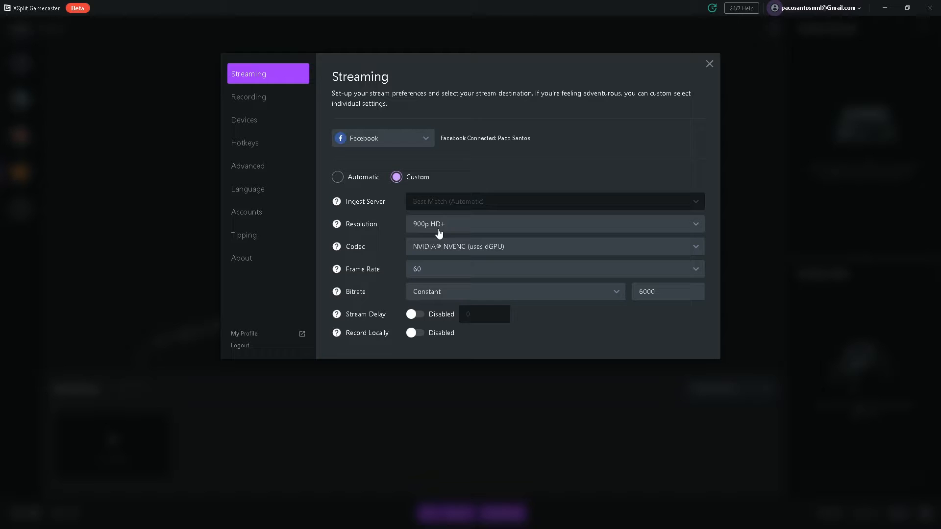
left_click(552, 223)
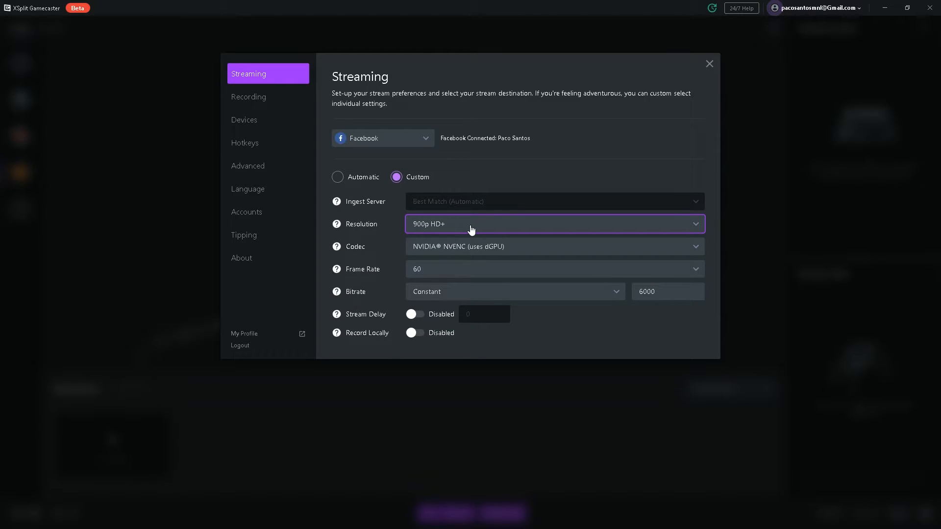
left_click(552, 223)
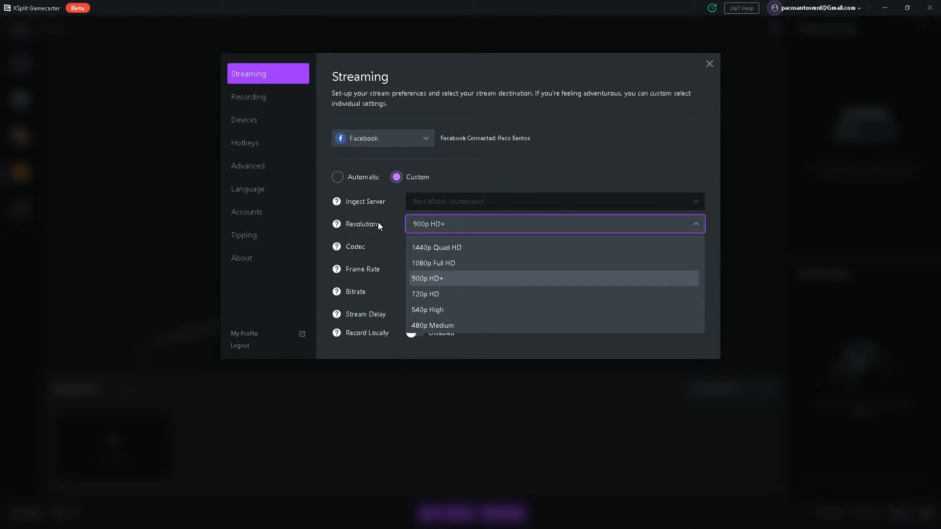
left_click(428, 278)
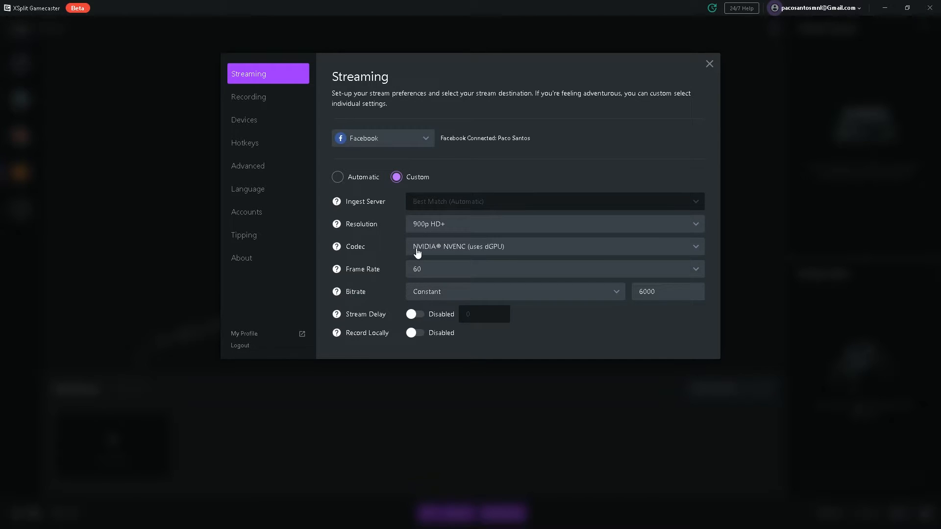
left_click(552, 246)
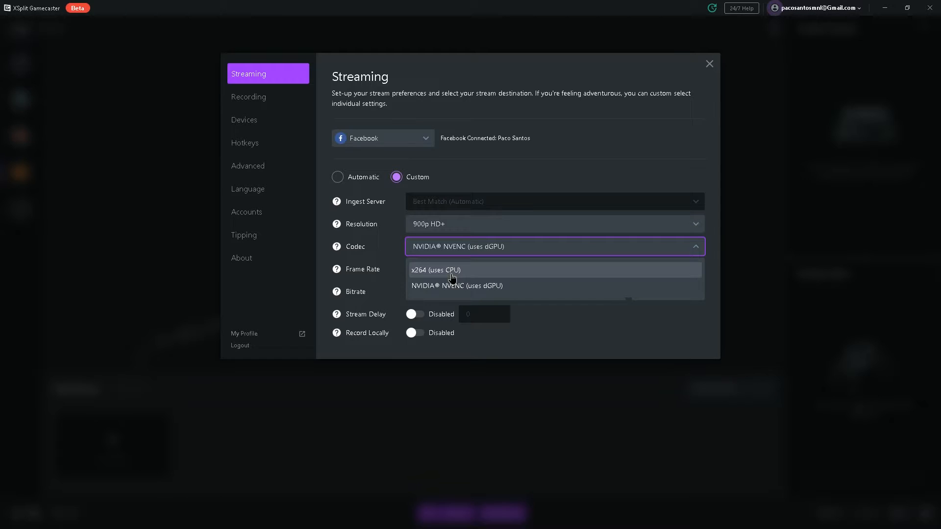
left_click(436, 270)
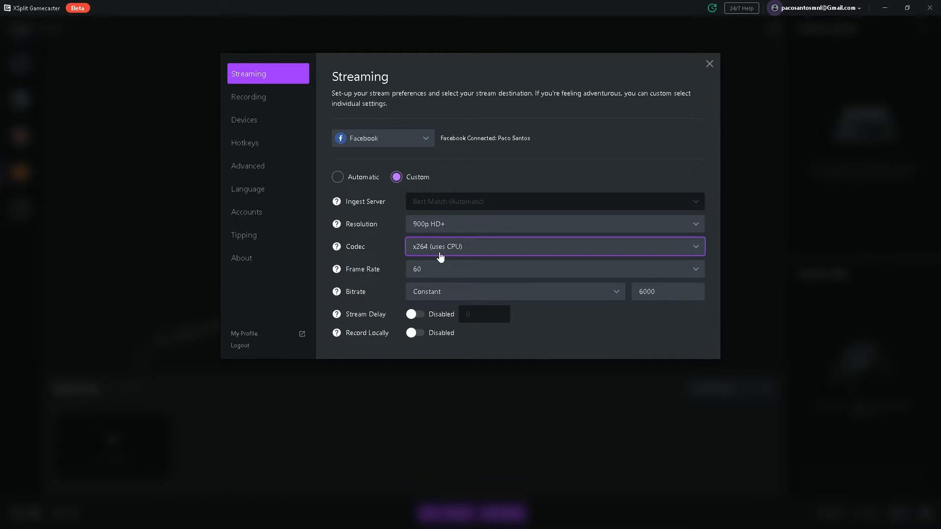
left_click(554, 246)
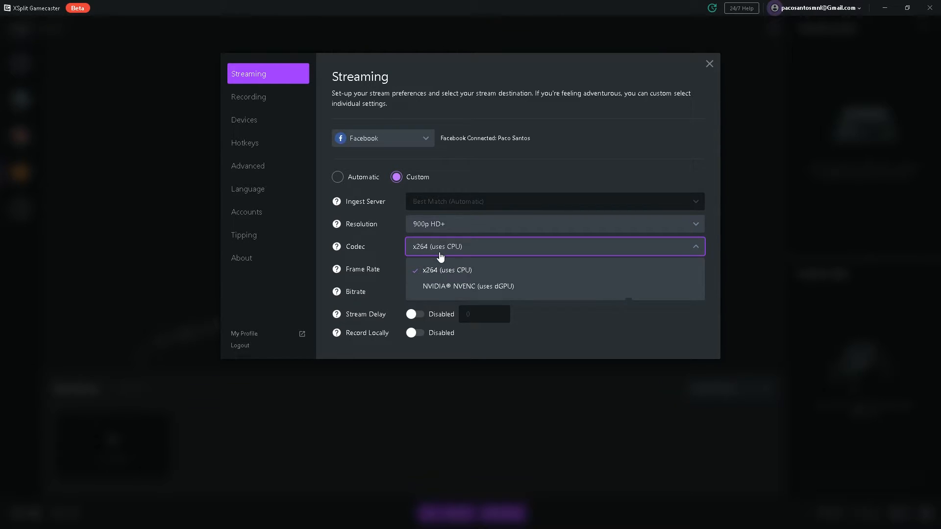
mouse_move(437, 271)
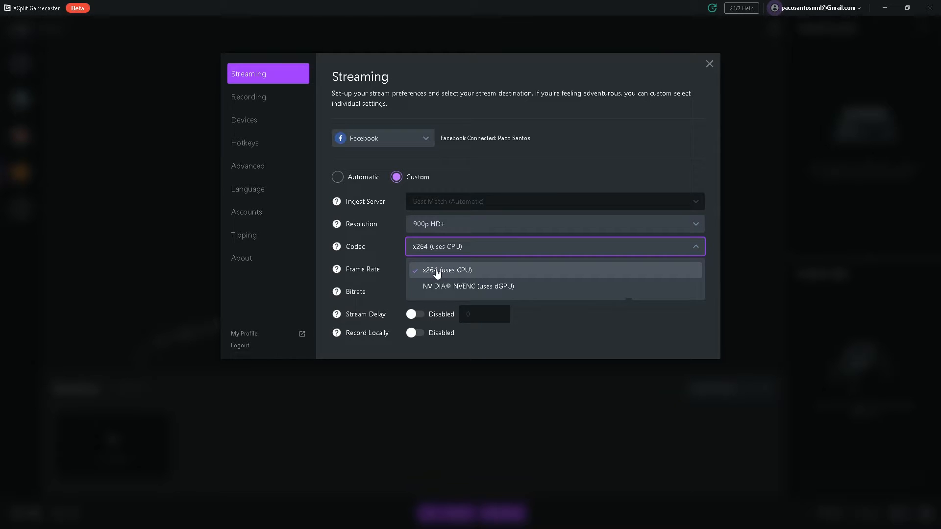
mouse_move(440, 288)
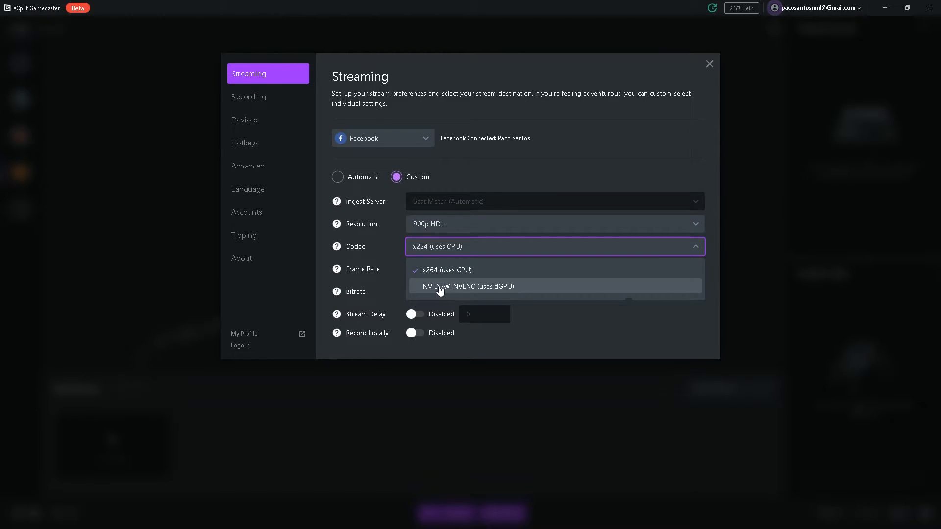
left_click(467, 285)
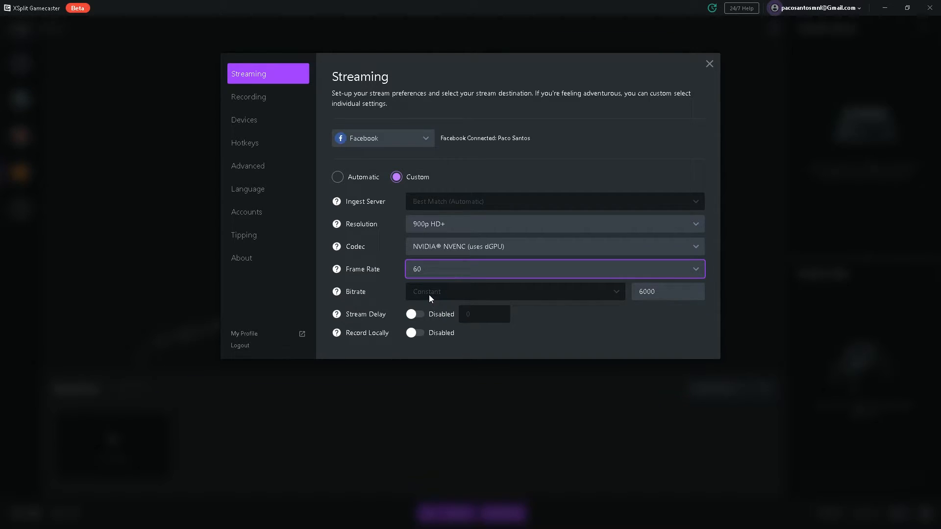
left_click(667, 292)
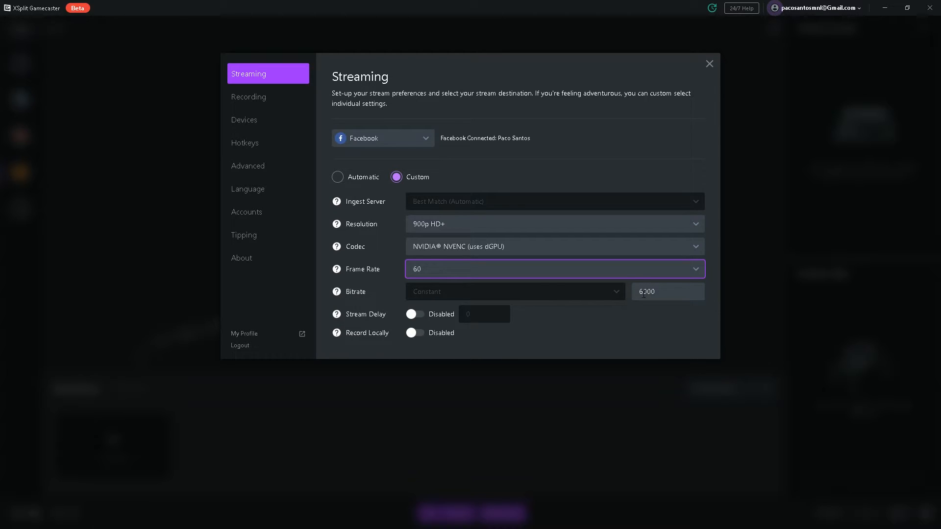
left_click(552, 223)
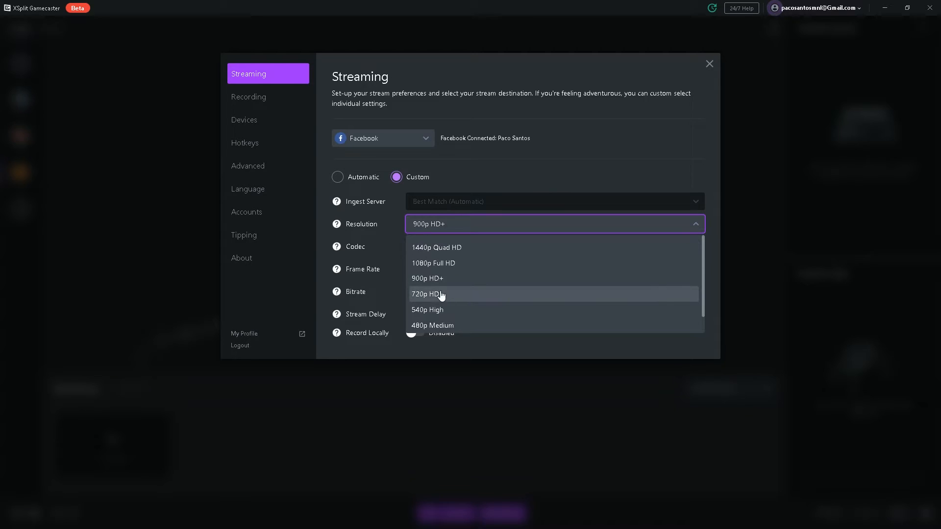
left_click(428, 293)
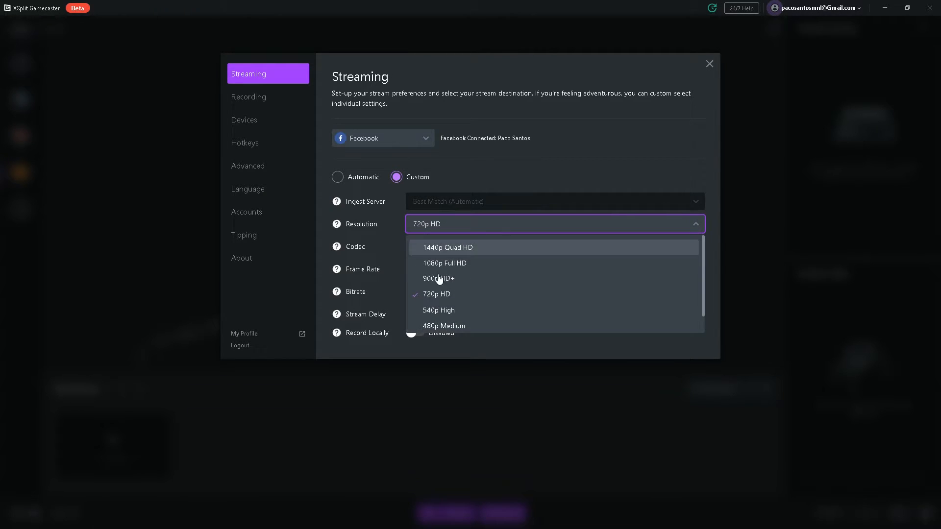
left_click(438, 278)
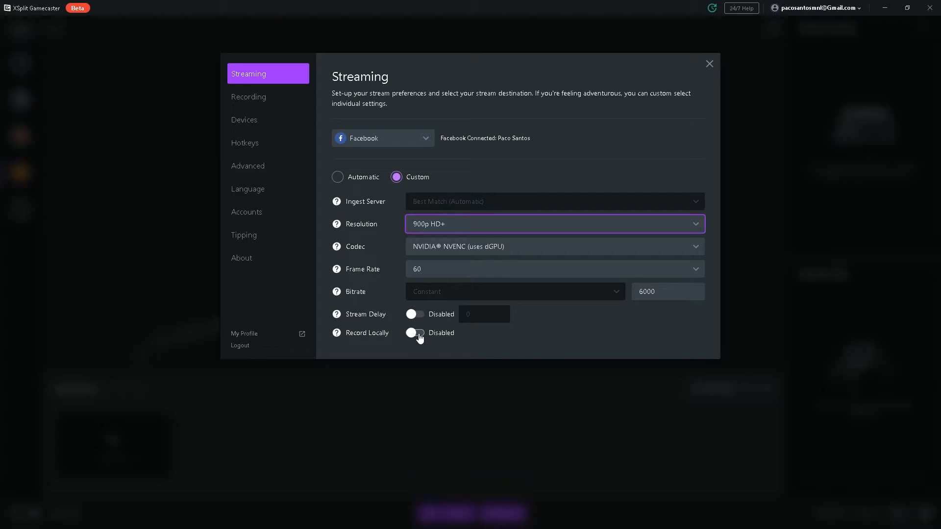
left_click(248, 97)
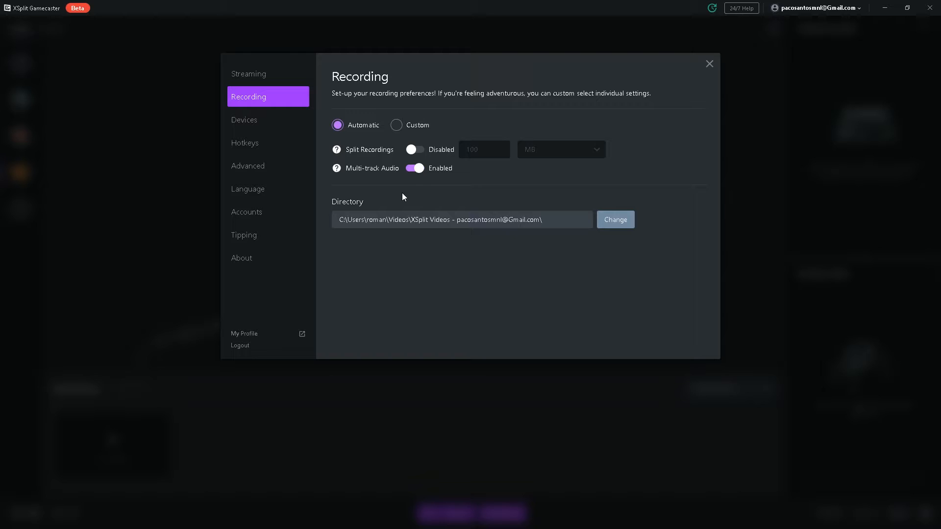
mouse_move(437, 193)
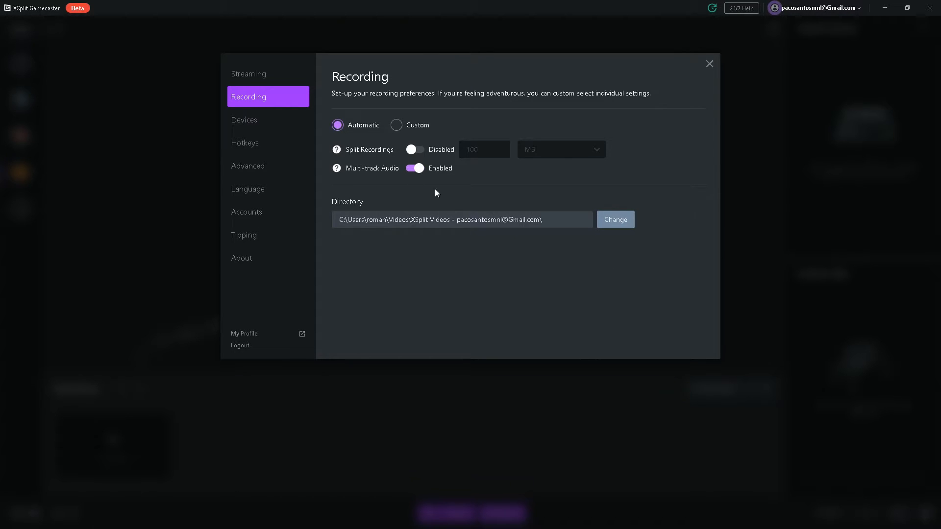
Pass through Streaming and Recording to the Devices page with speakers, VoiceMeeter mic and camera.
left_click(248, 73)
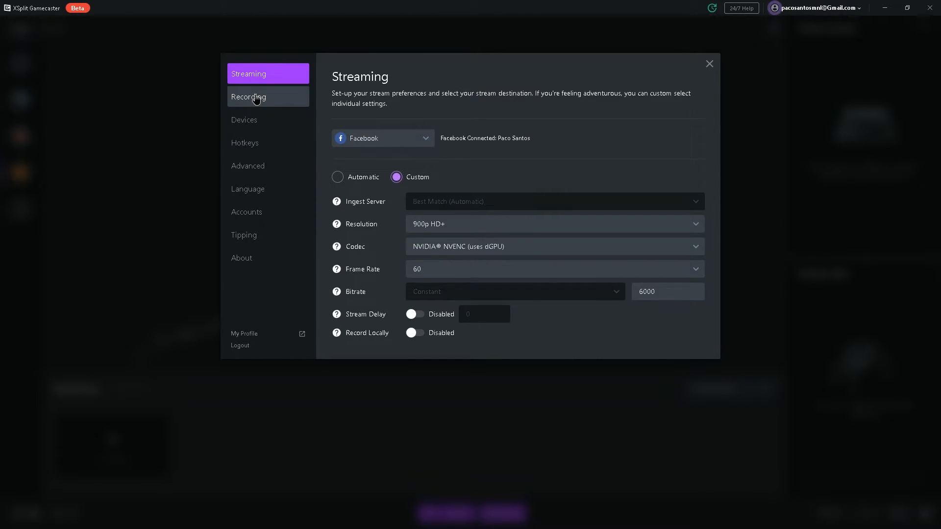
left_click(248, 97)
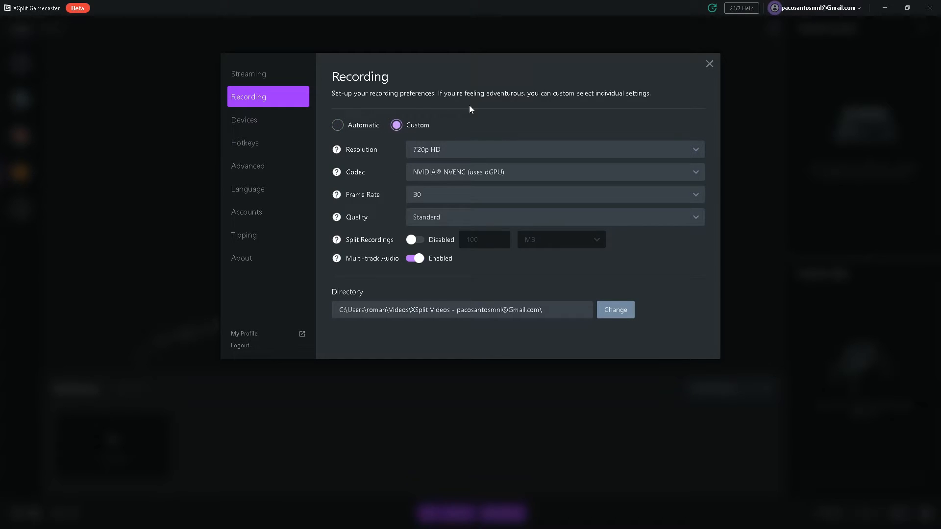
mouse_move(565, 276)
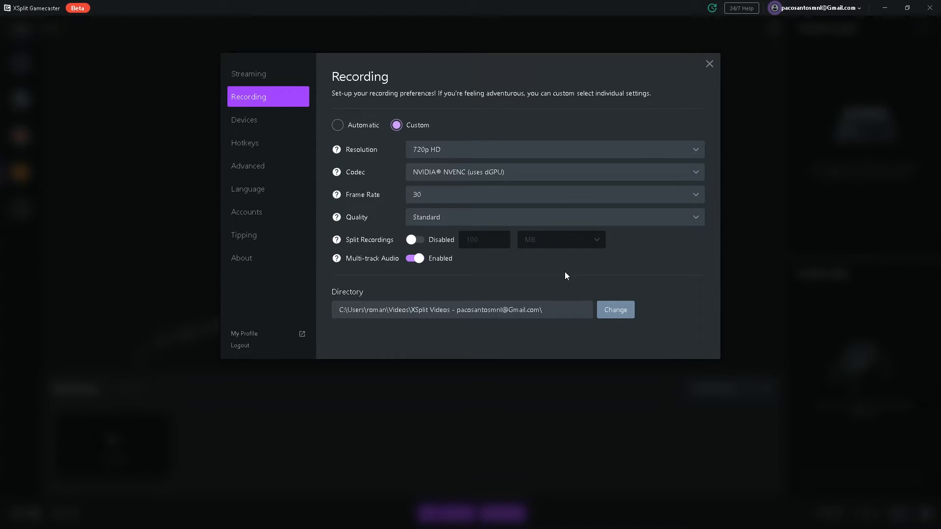
mouse_move(244, 120)
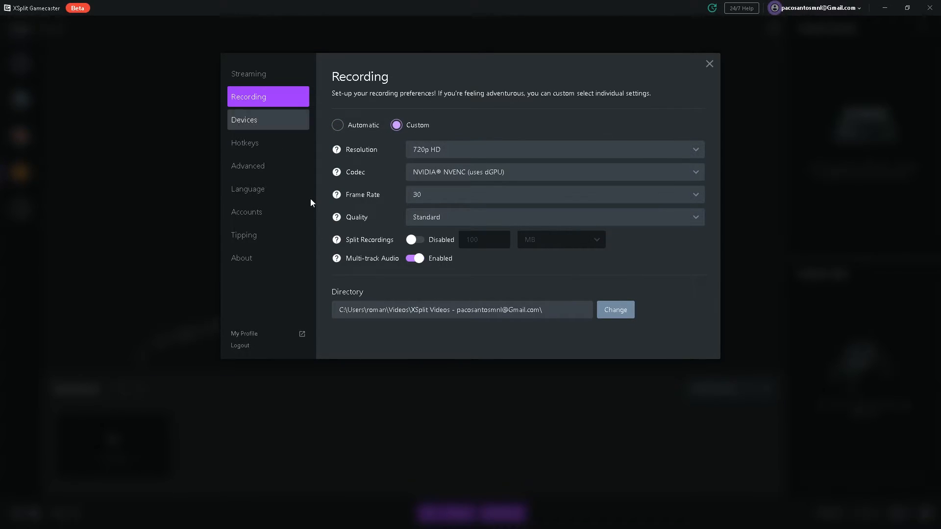
left_click(268, 120)
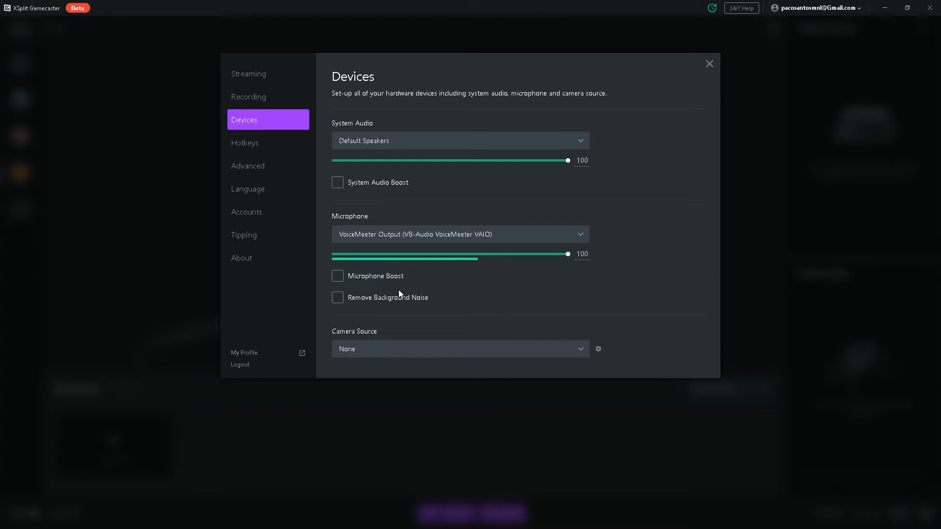
Review Hotkeys, toggle Enable In-Game HUD, check Language, then reach the Accounts page.
left_click(245, 142)
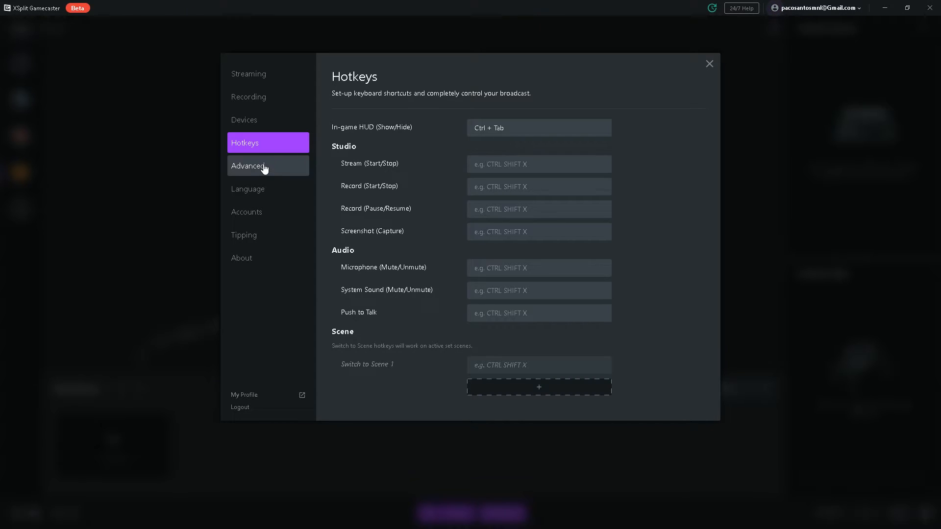
left_click(248, 166)
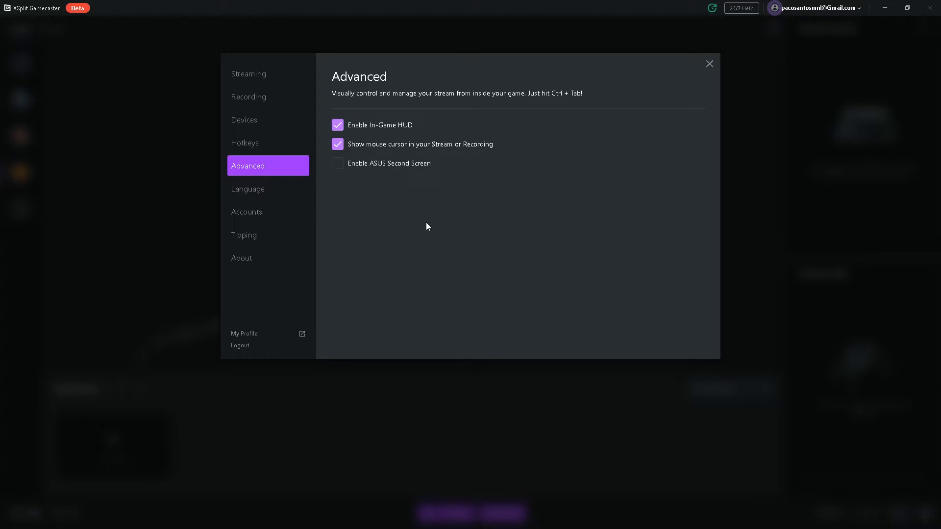
mouse_move(809, 164)
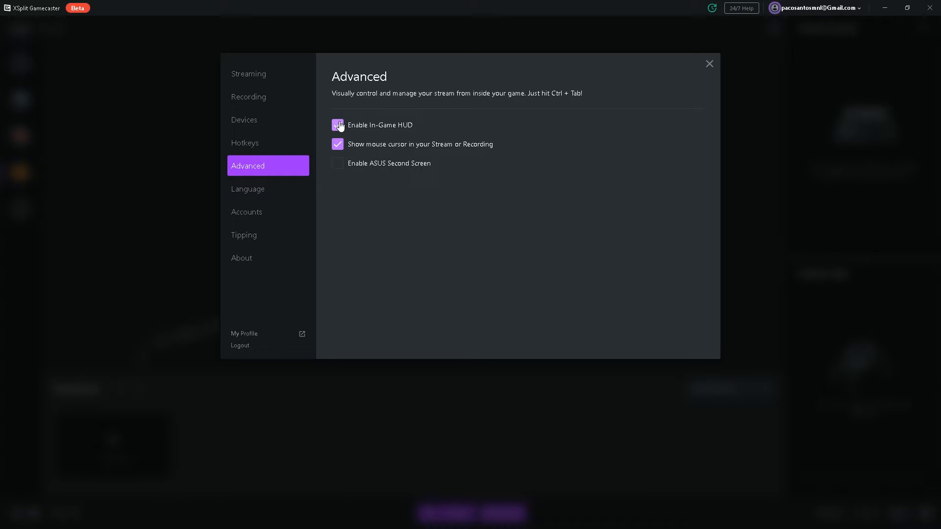
left_click(337, 125)
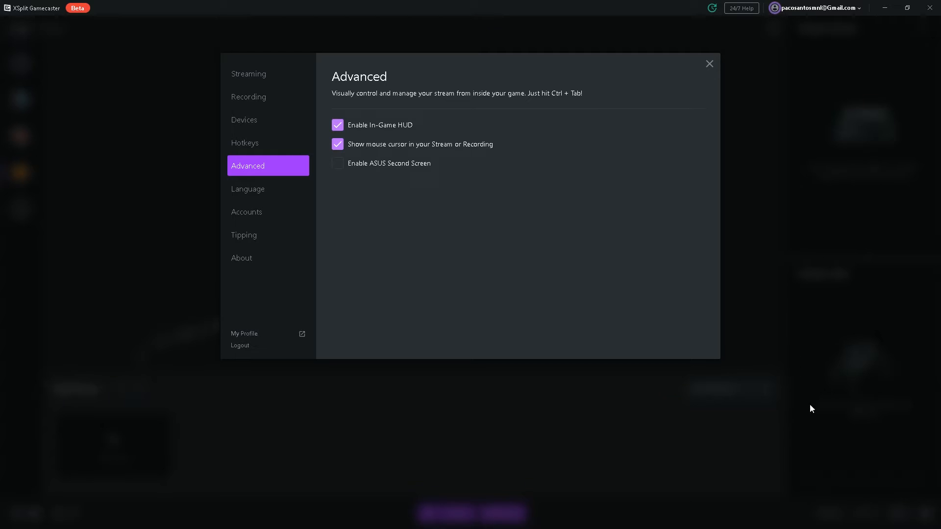
left_click(247, 188)
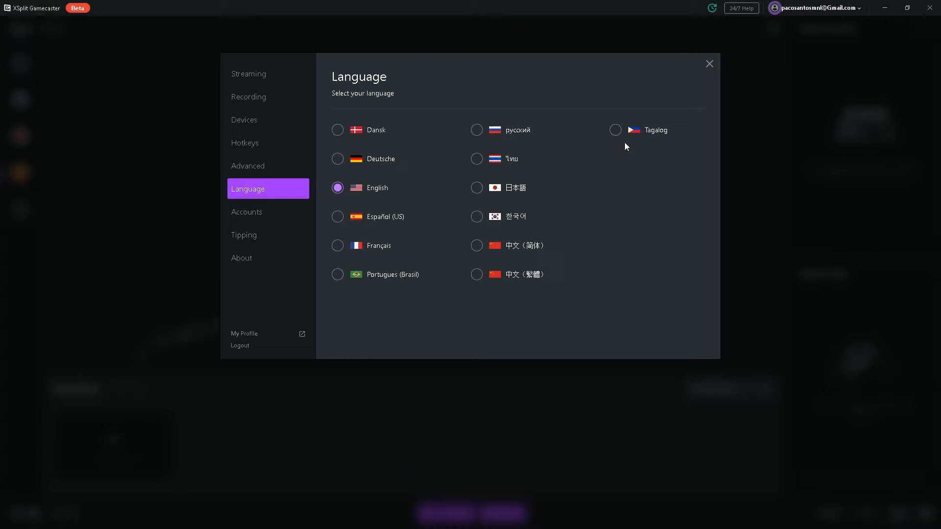
mouse_move(631, 143)
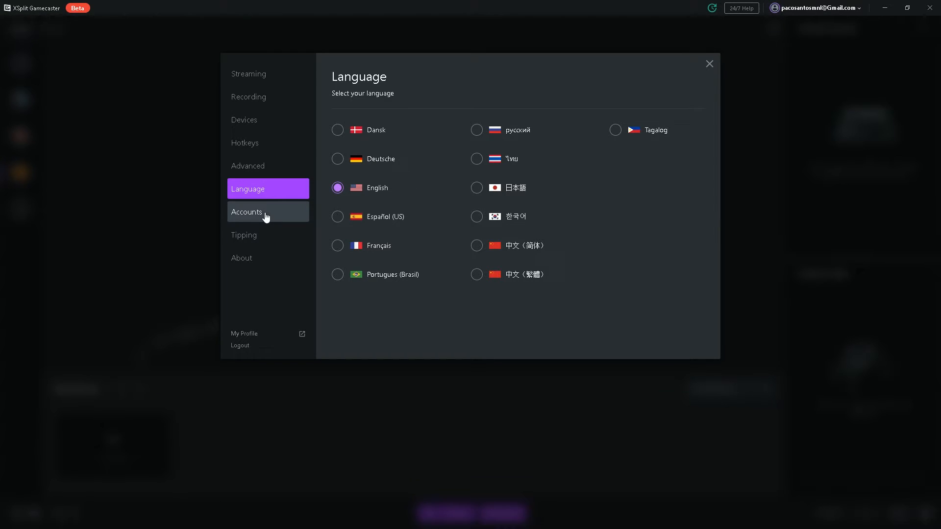
left_click(247, 212)
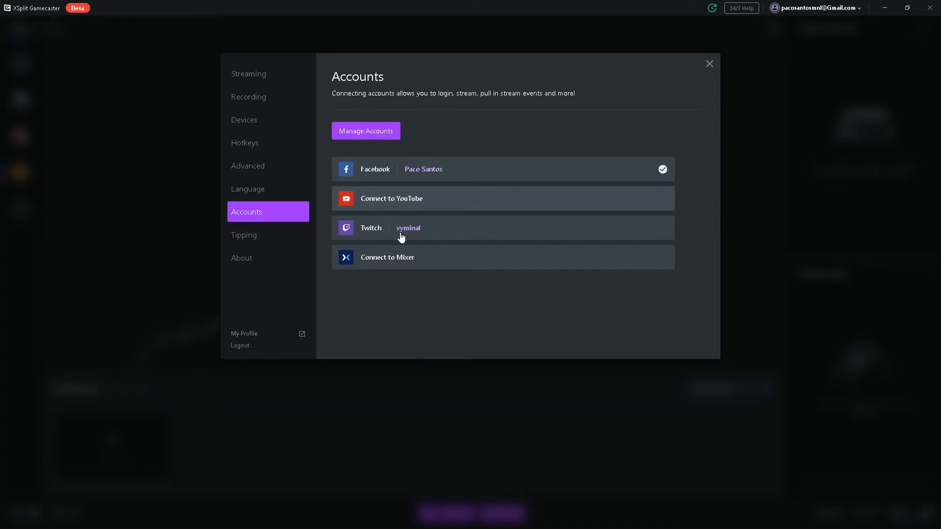
View the Tipping setup page and close Settings to return to the studio.
left_click(244, 234)
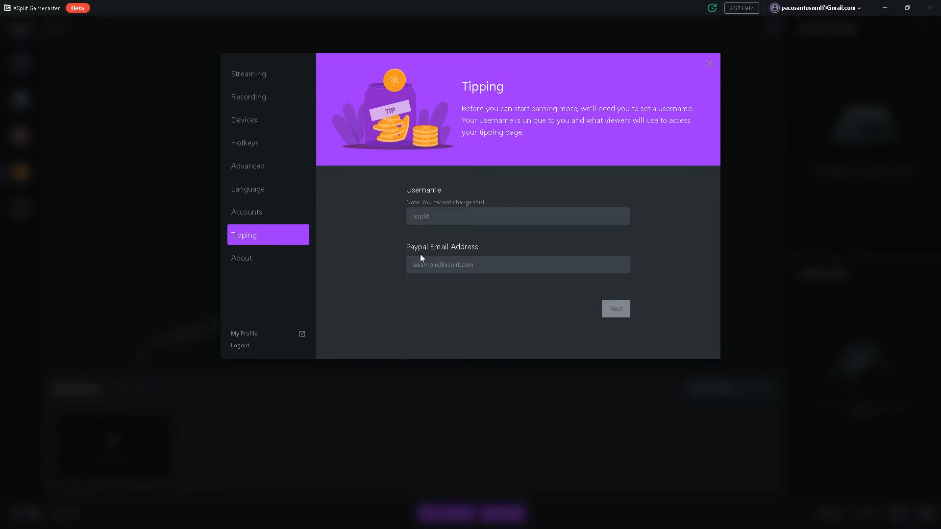
mouse_move(672, 303)
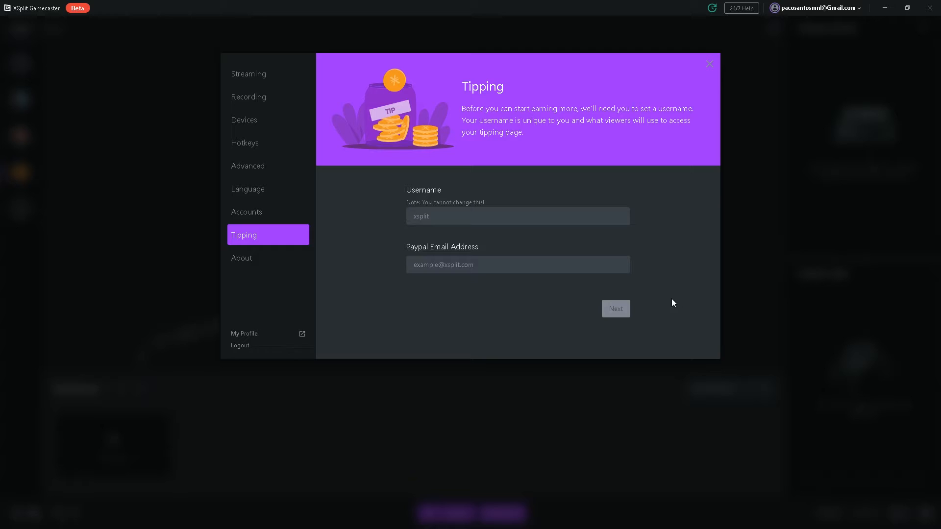
mouse_move(641, 237)
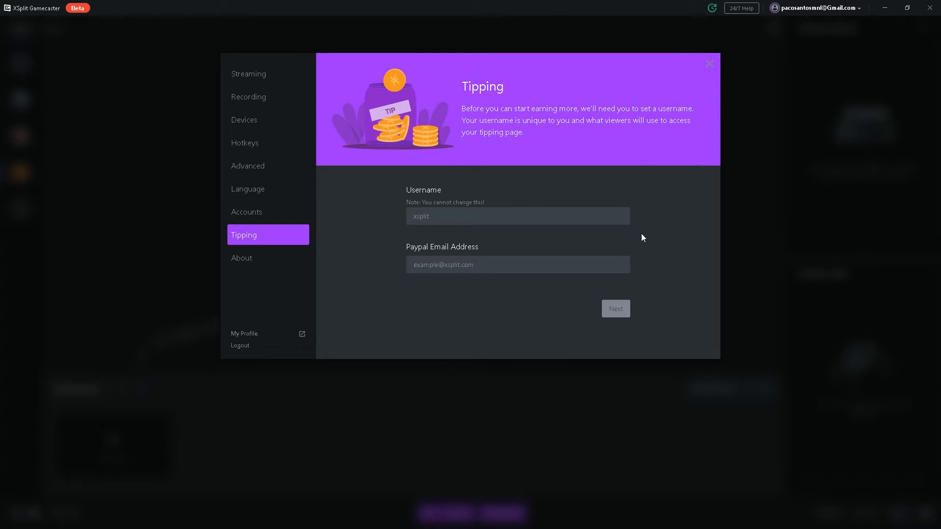
mouse_move(333, 261)
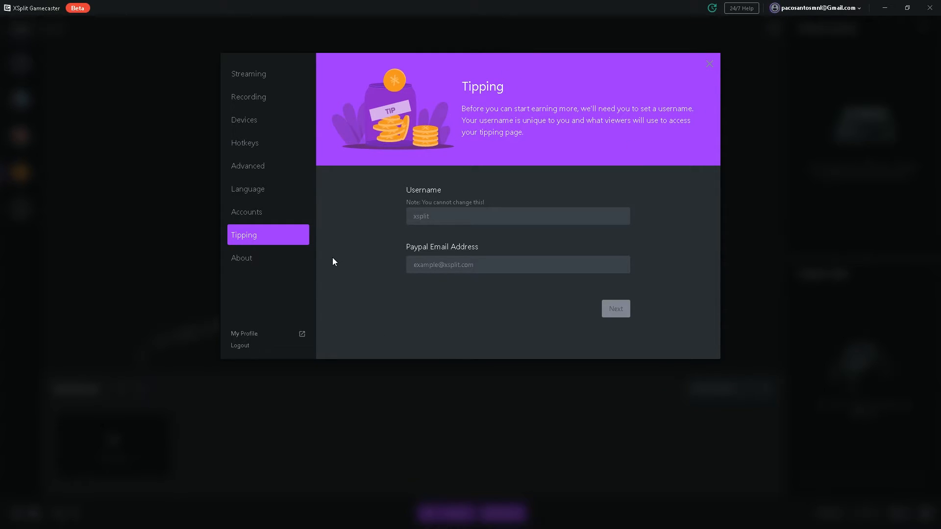
left_click(709, 64)
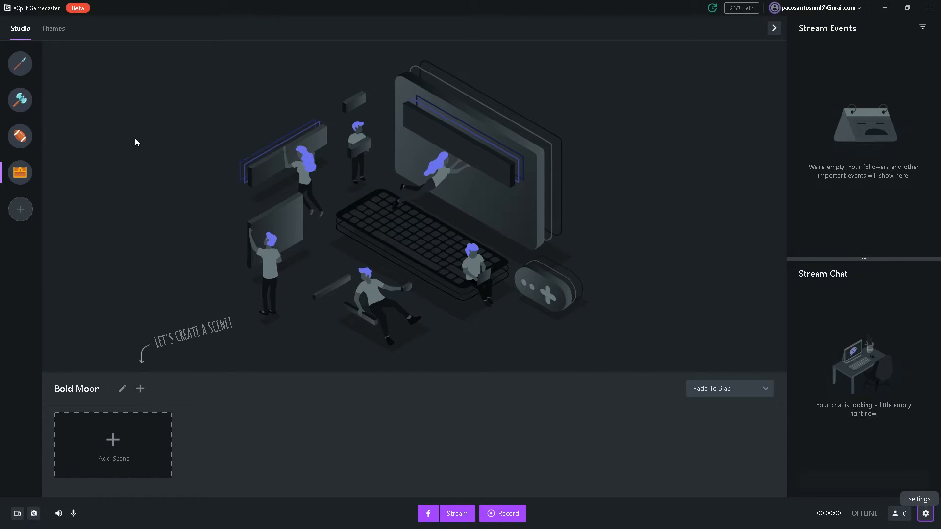
mouse_move(56, 47)
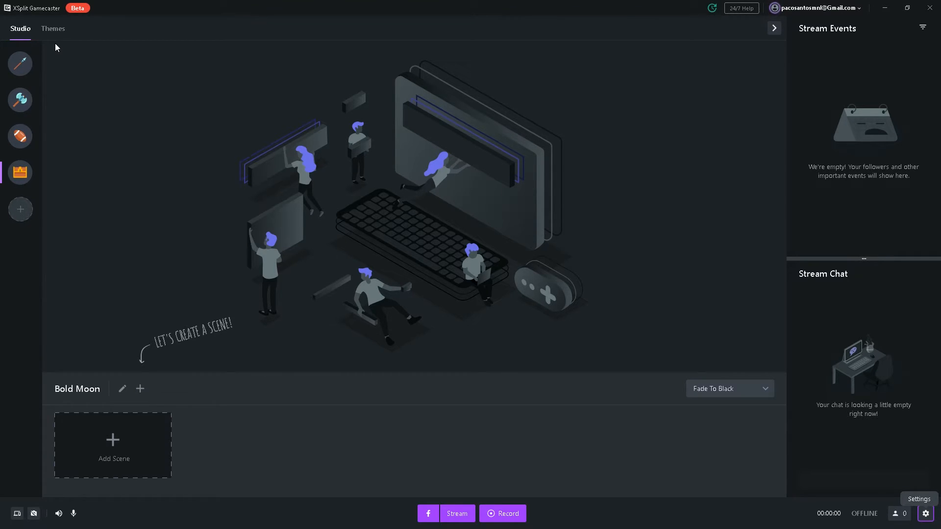
Browse the Themes gallery down to Battle Royale and show the Party Bus theme details.
left_click(52, 29)
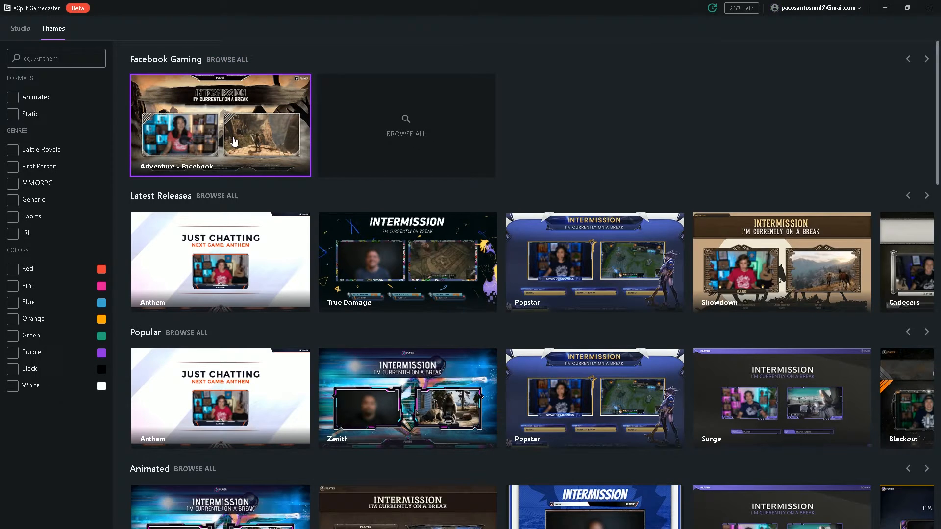
scroll("down", 3)
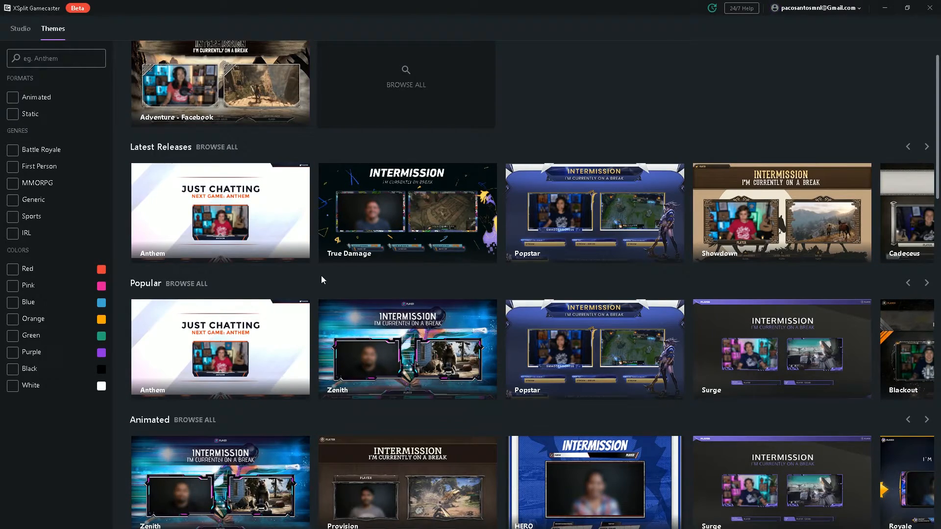
scroll("down", 3)
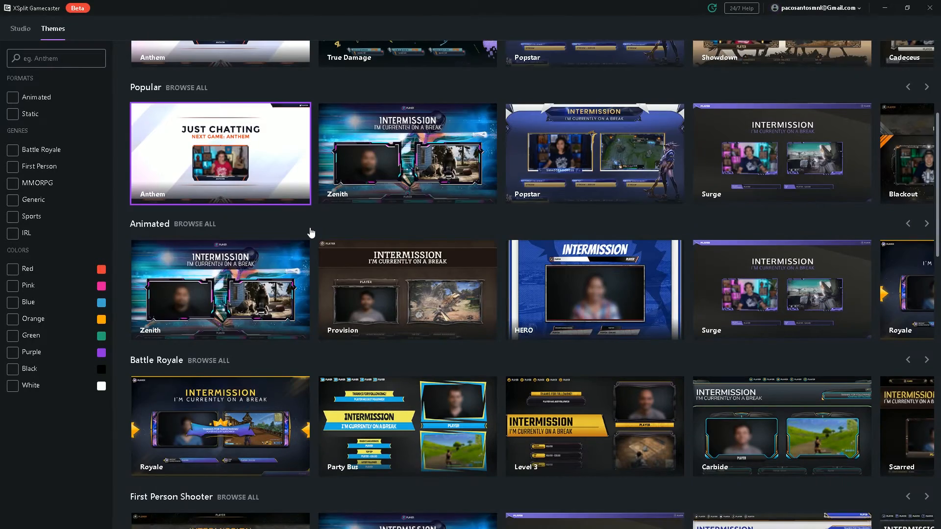
mouse_move(292, 209)
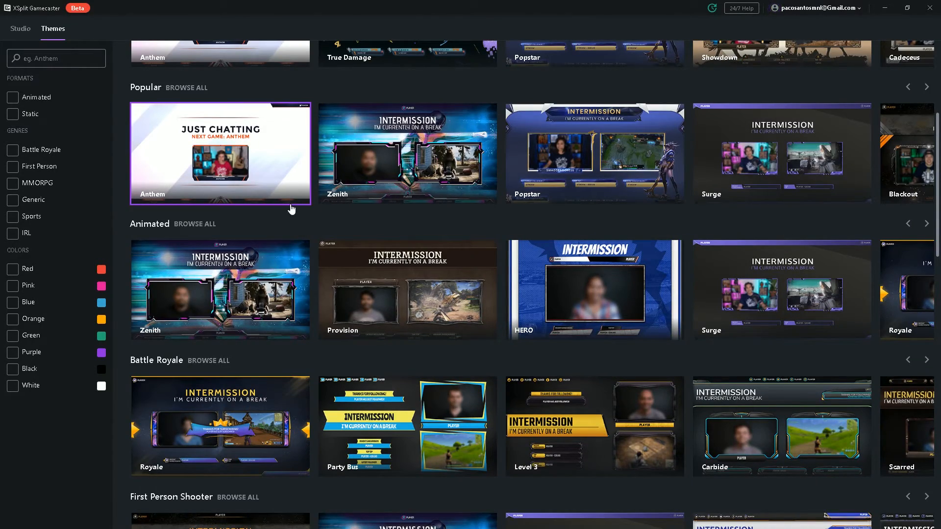
scroll("down", 3)
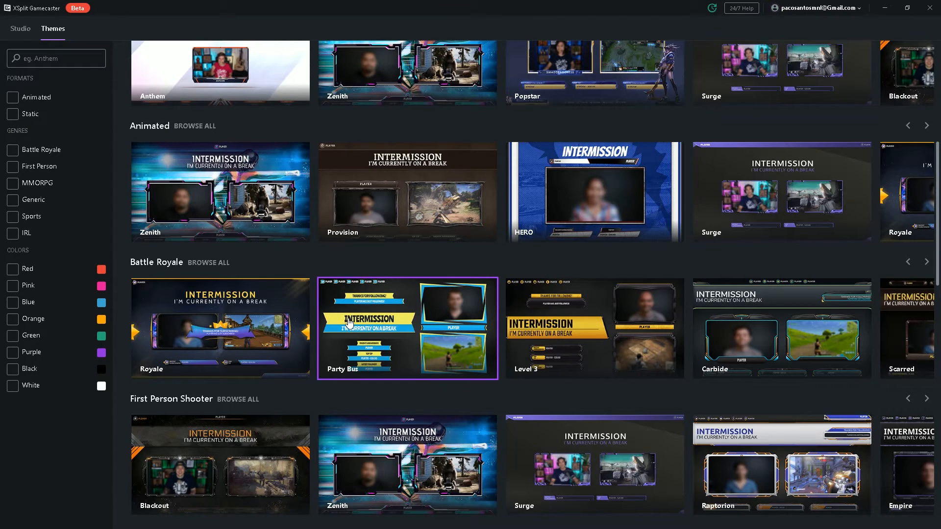
left_click(407, 328)
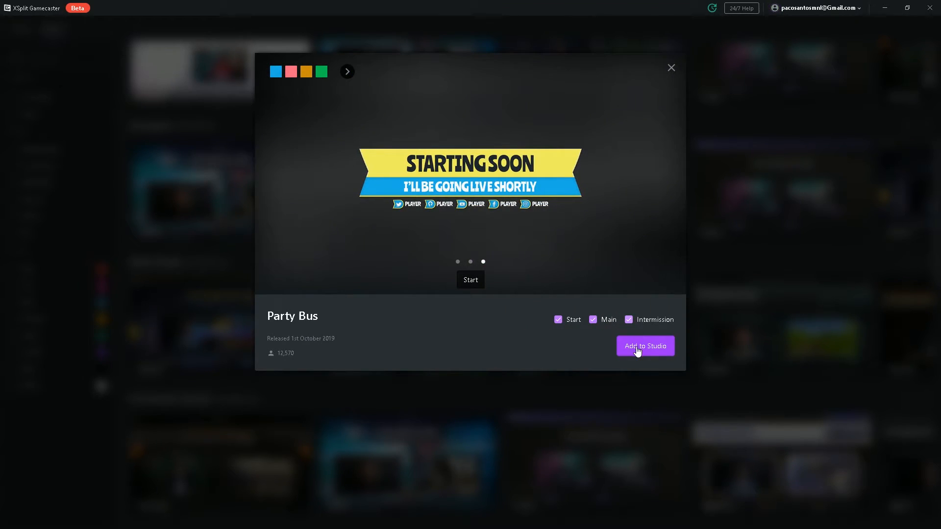
Add the Party Bus Start, Main and Intermission scenes to the studio as the Lively Dream collection.
left_click(645, 346)
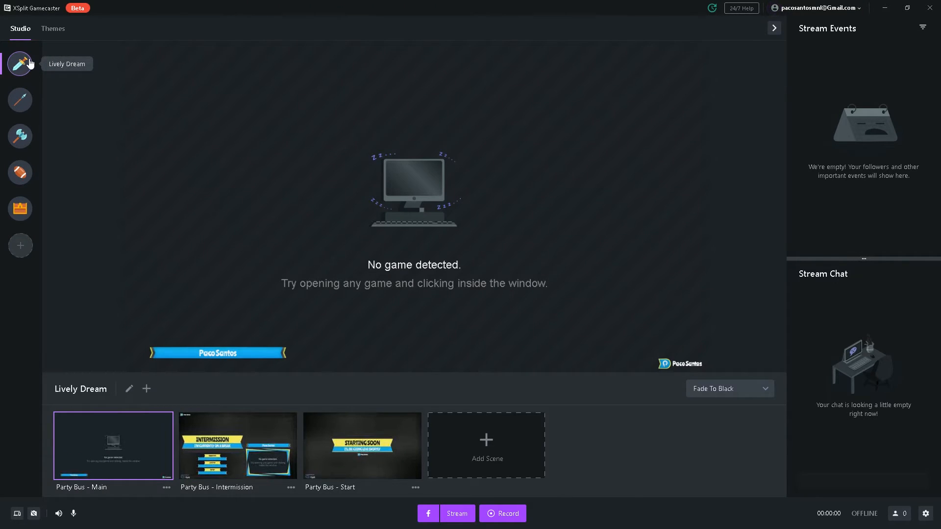
mouse_move(19, 245)
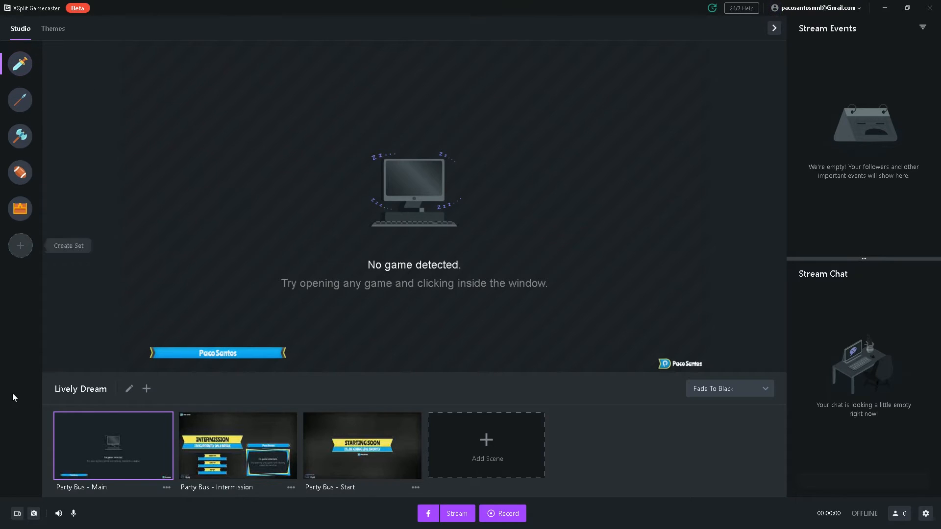
mouse_move(182, 332)
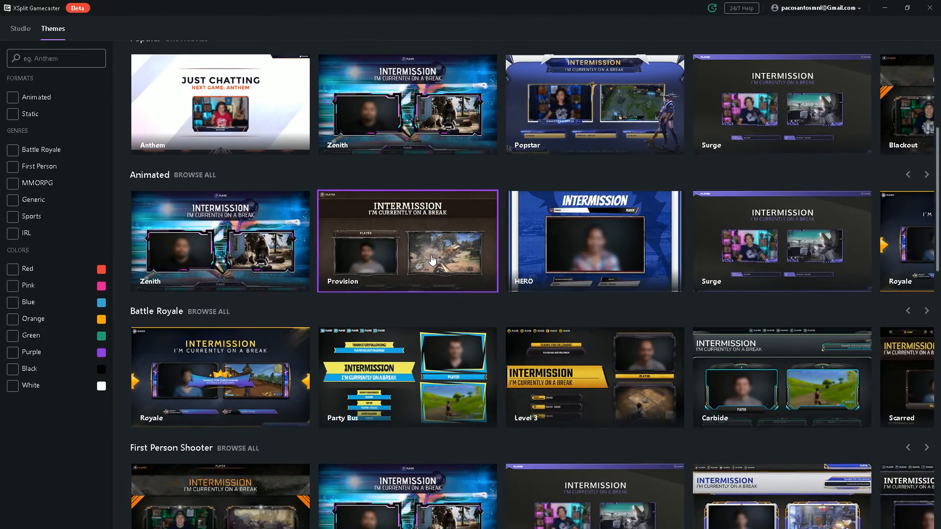
scroll("down", 3)
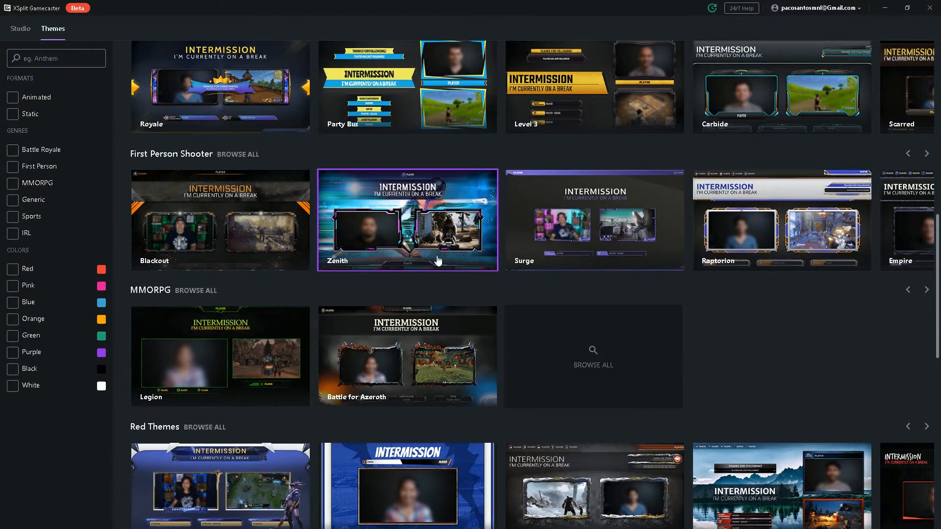
scroll("down", 3)
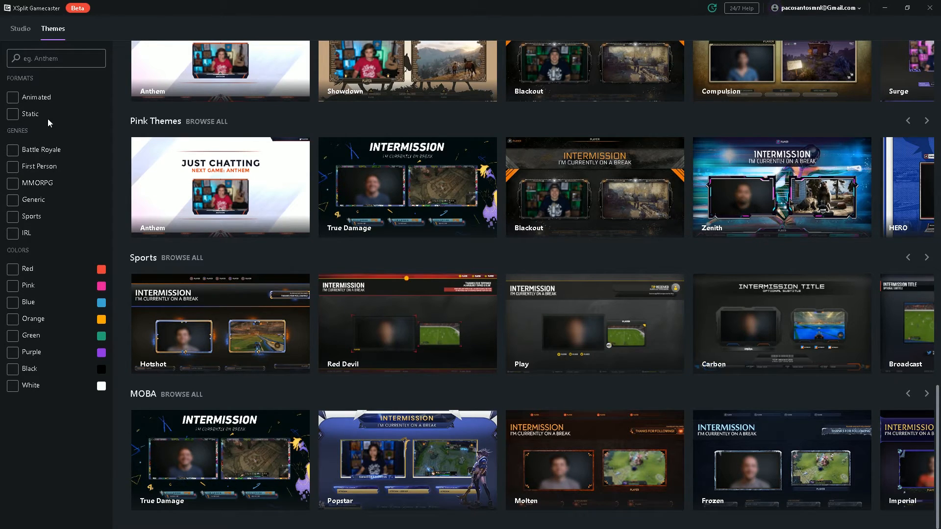
mouse_move(76, 137)
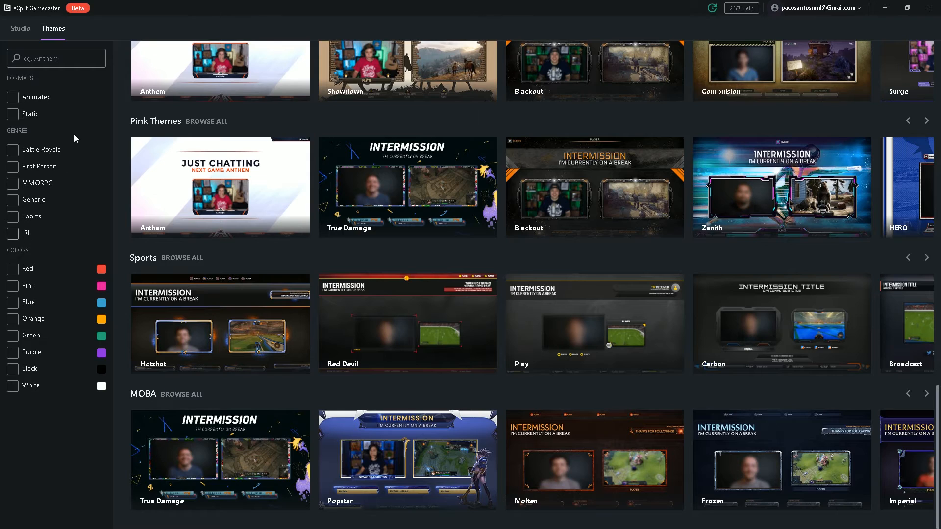
mouse_move(34, 458)
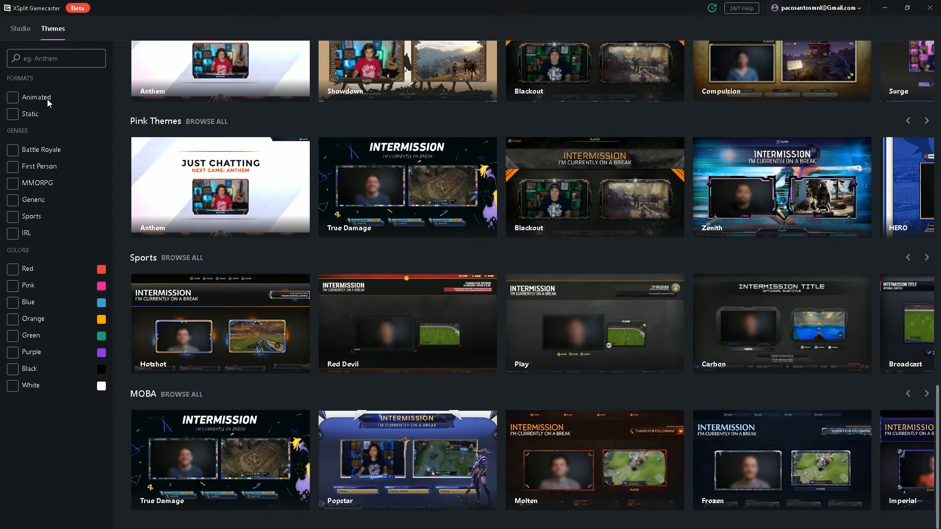
scroll("down", 3)
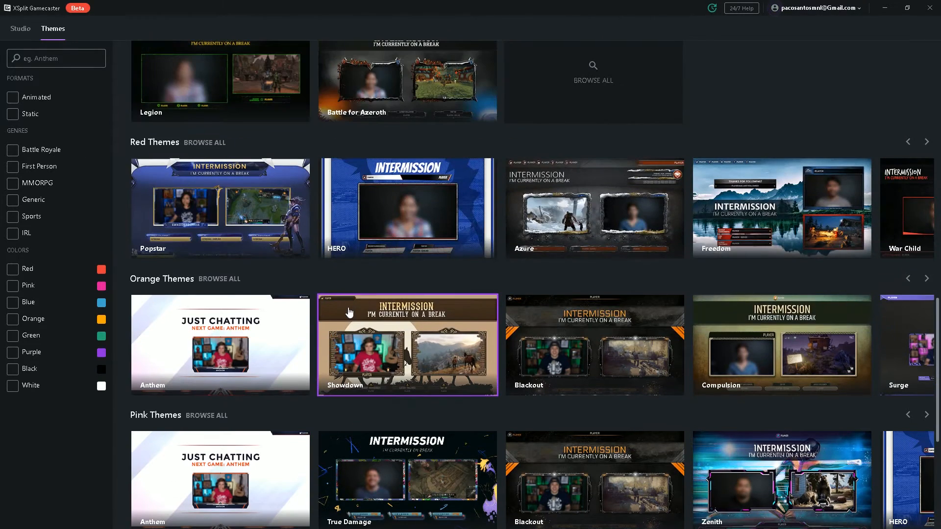
mouse_move(137, 271)
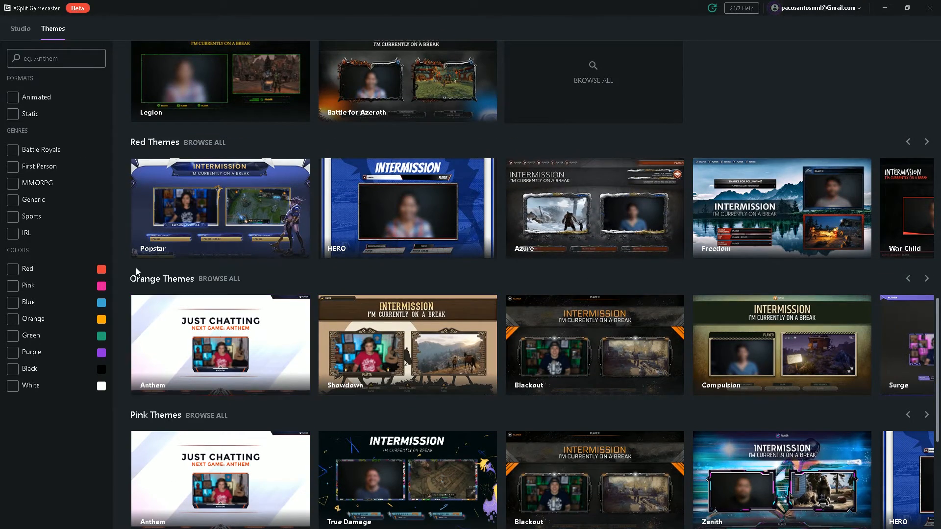
mouse_move(372, 262)
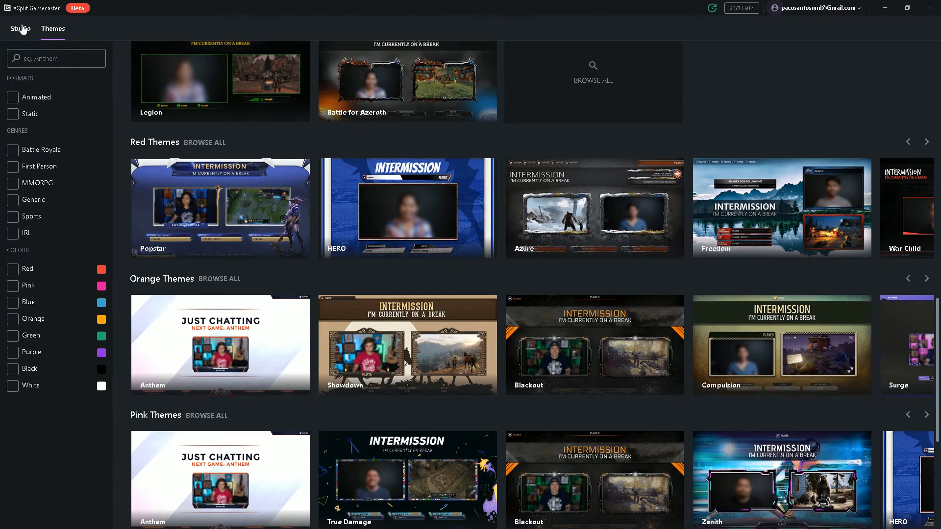
Return to the studio and preview the Party Bus - Start scene, settling on Party Bus - Intermission.
left_click(20, 28)
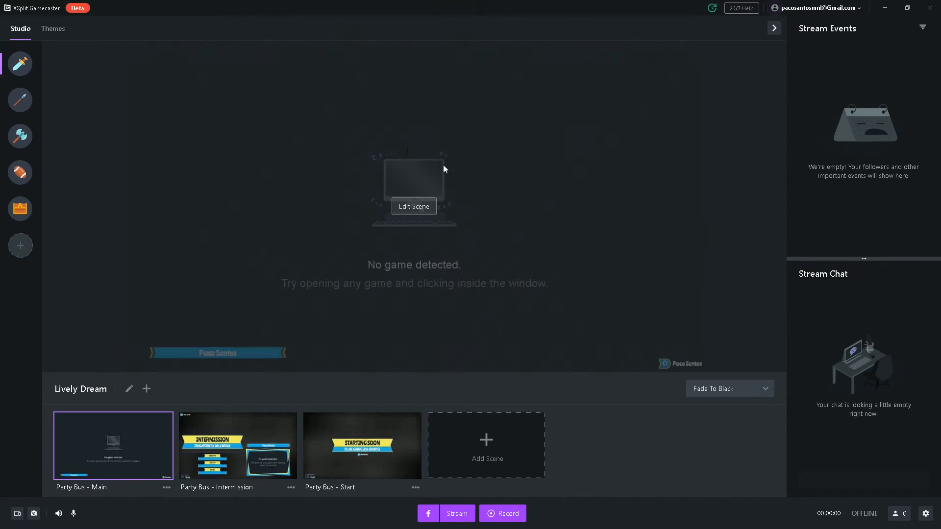
mouse_move(316, 262)
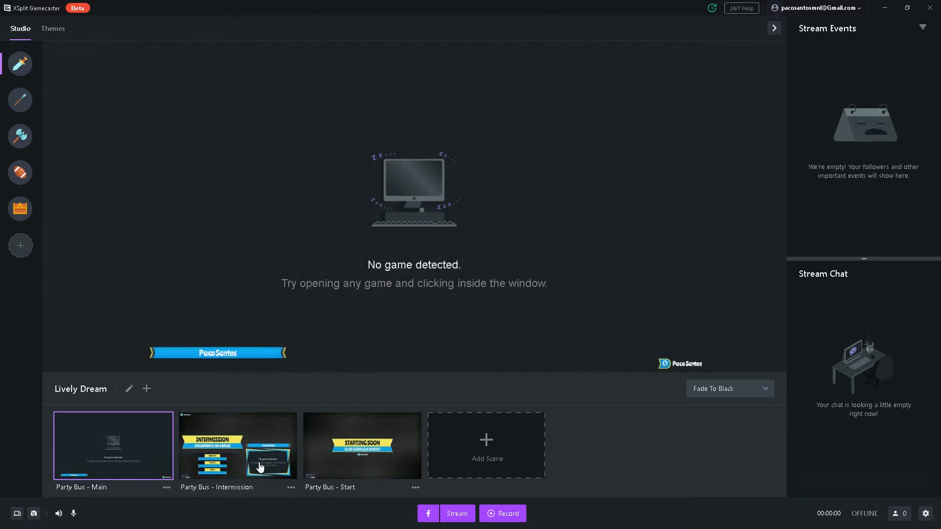
left_click(238, 446)
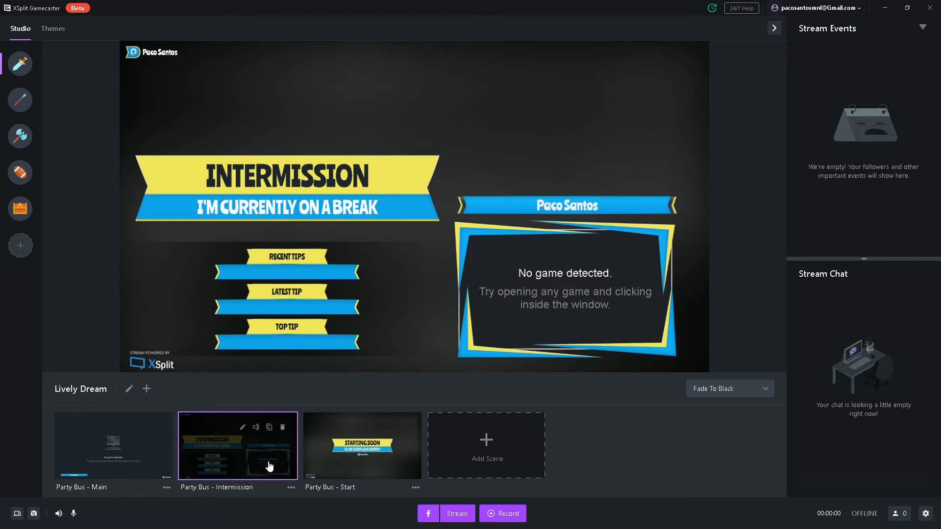
mouse_move(323, 475)
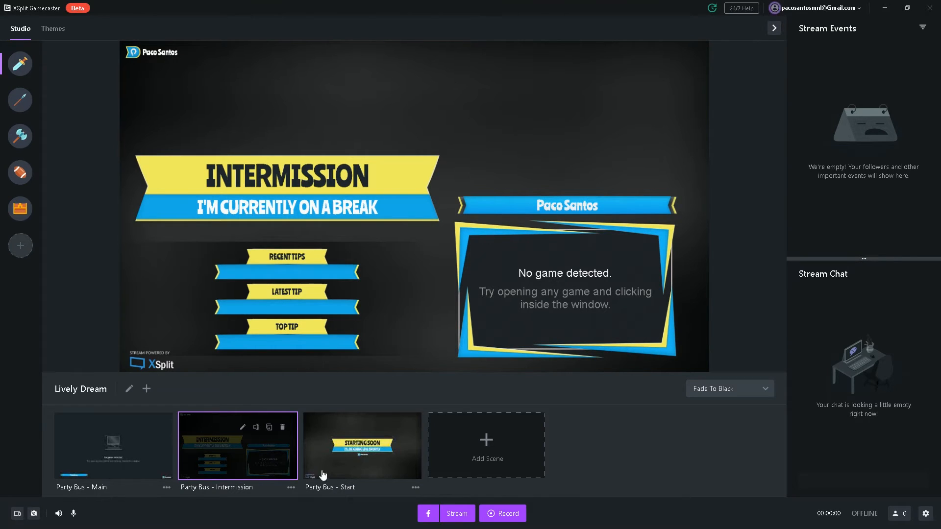
left_click(362, 446)
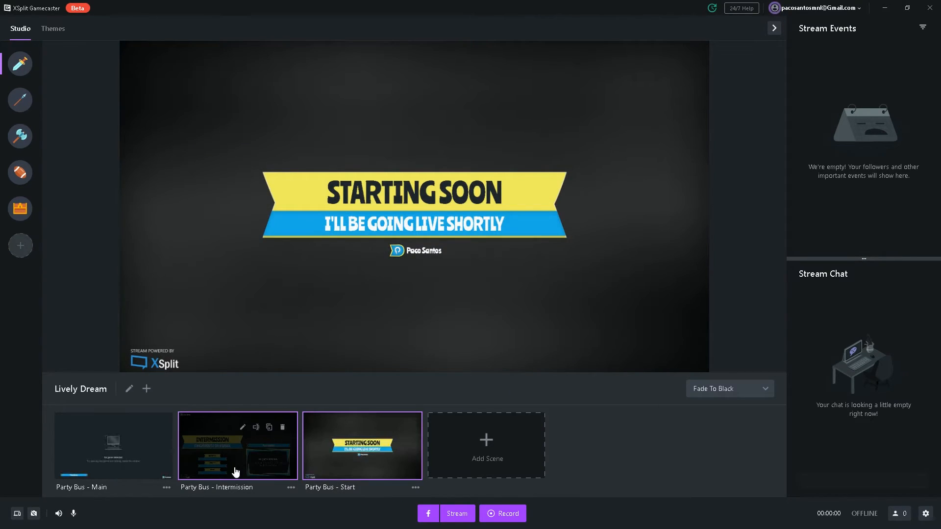
left_click(237, 446)
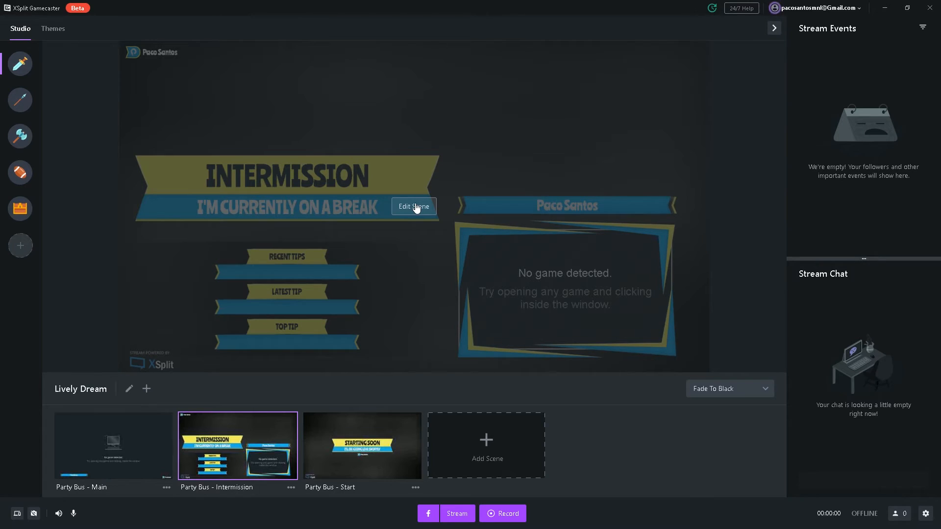
Edit the Intermission scene, inspect the Webcam 16:9 and Alerts layers, then hide all layers.
left_click(413, 207)
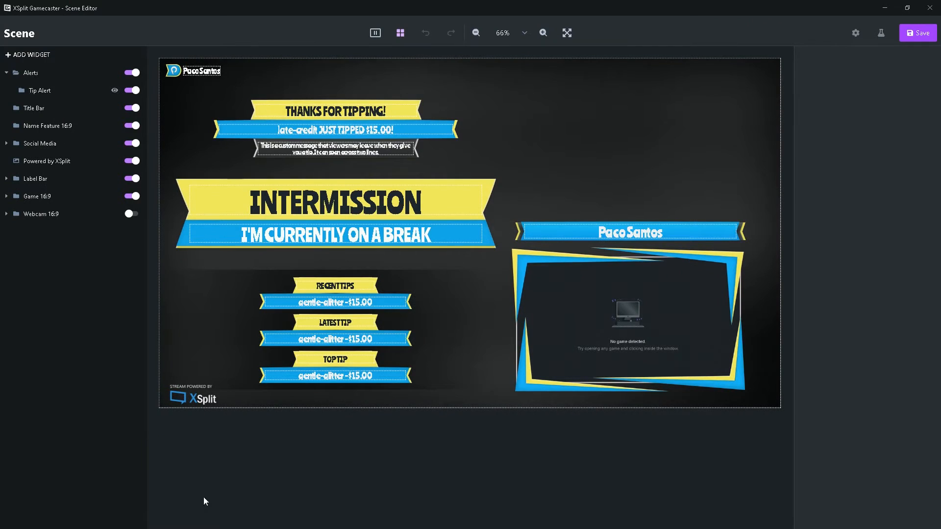
mouse_move(373, 512)
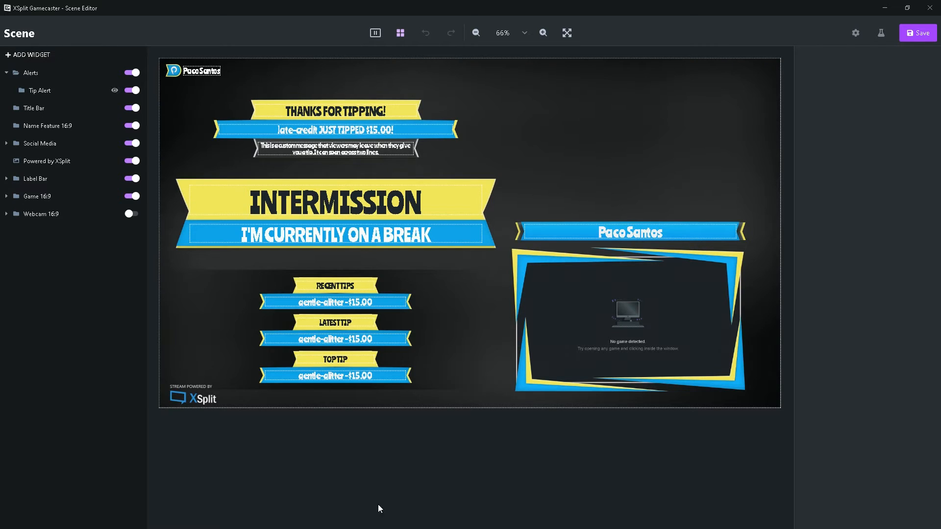
mouse_move(364, 271)
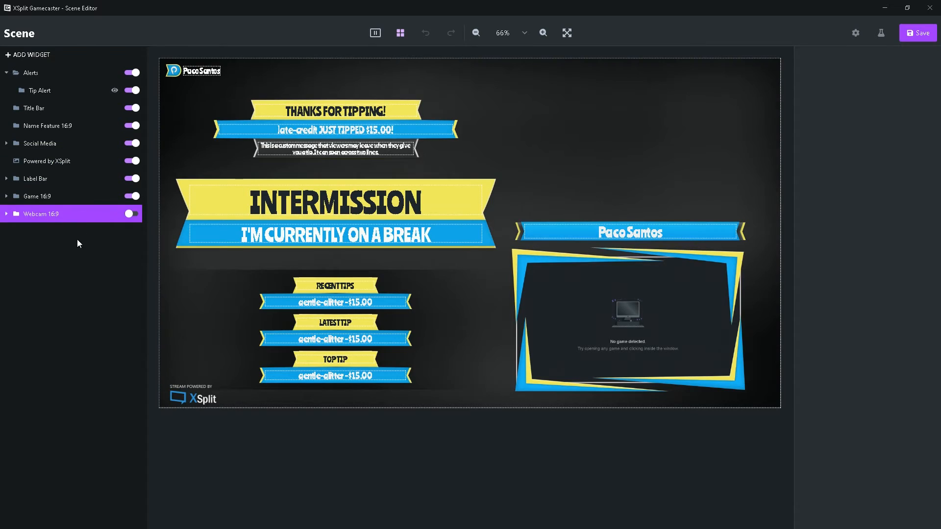
left_click(131, 213)
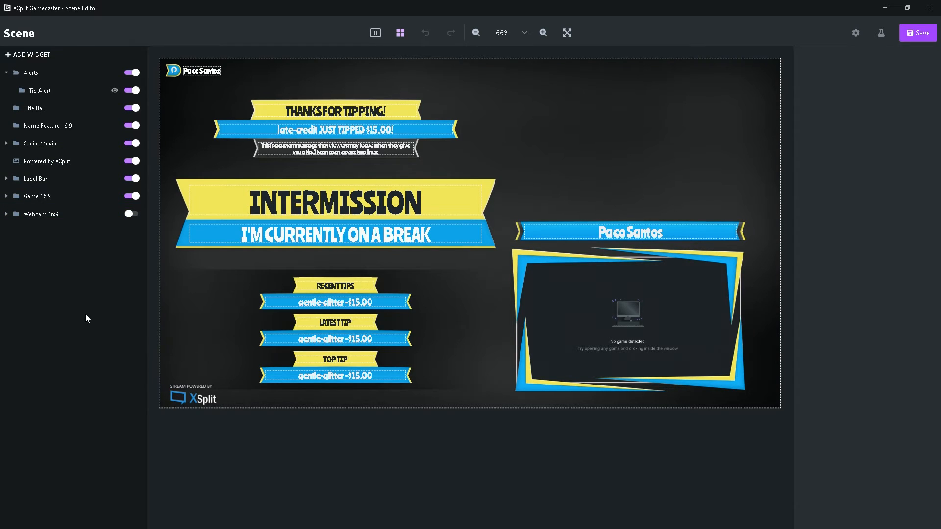
left_click(49, 160)
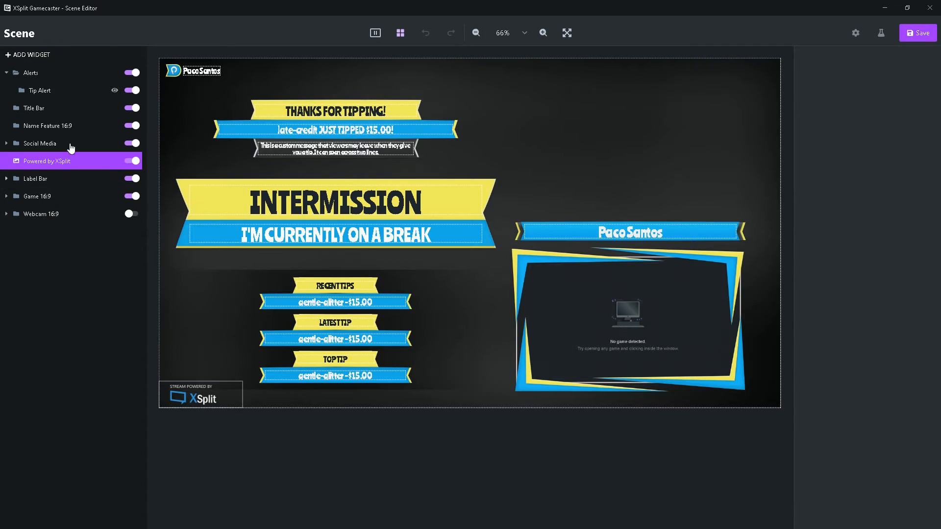
left_click(30, 72)
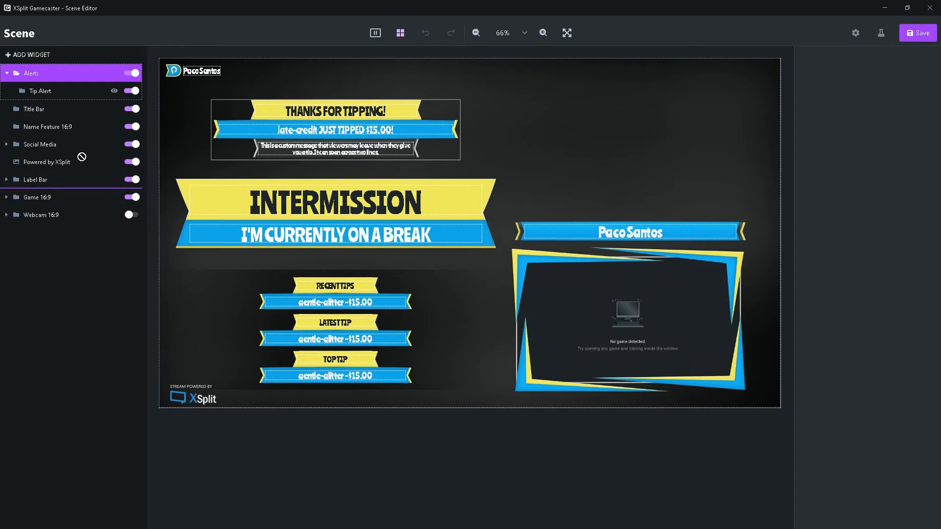
left_click(48, 126)
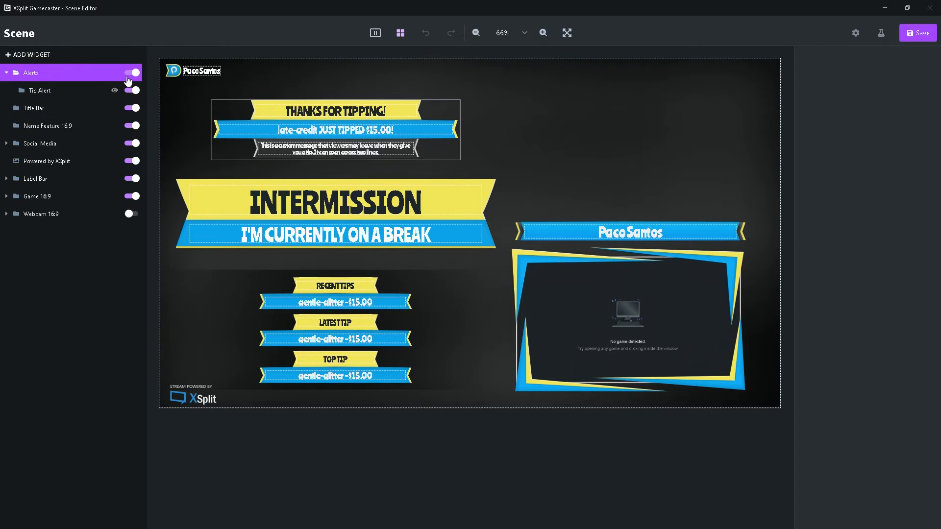
left_click(132, 73)
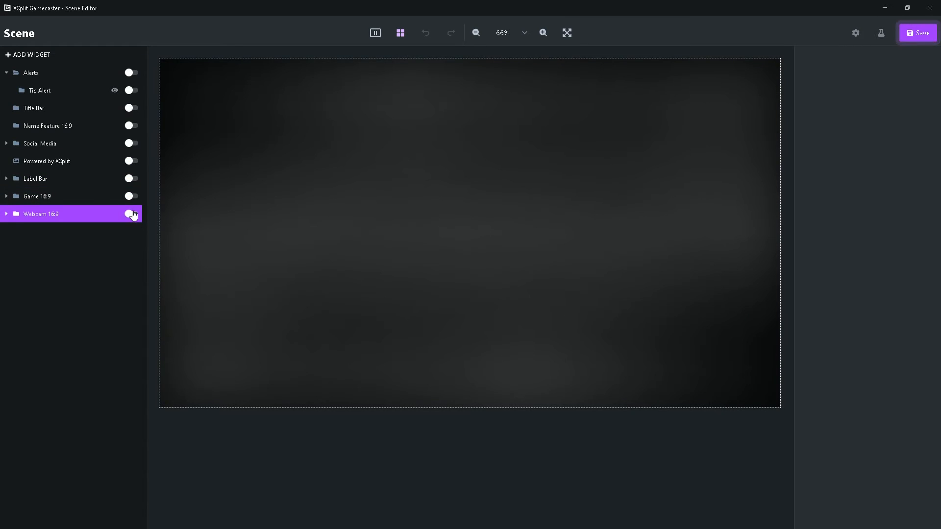
Show the Webcam 16:9 and Game 16:9 frames and the Powered by XSplit logo again.
left_click(130, 196)
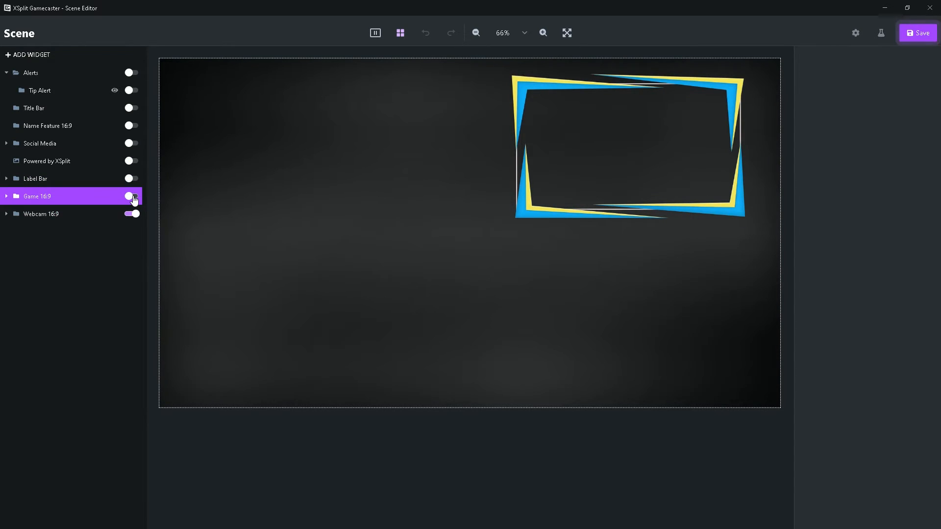
left_click(131, 196)
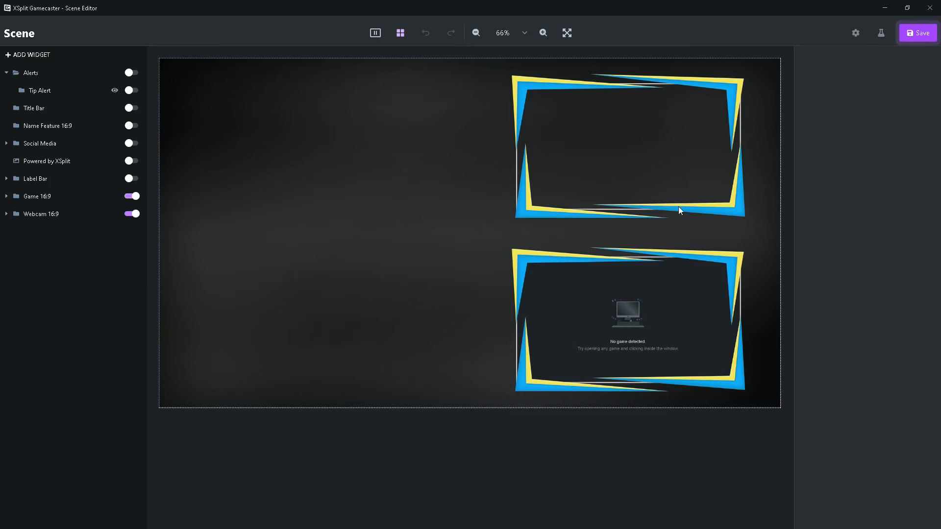
left_click(46, 161)
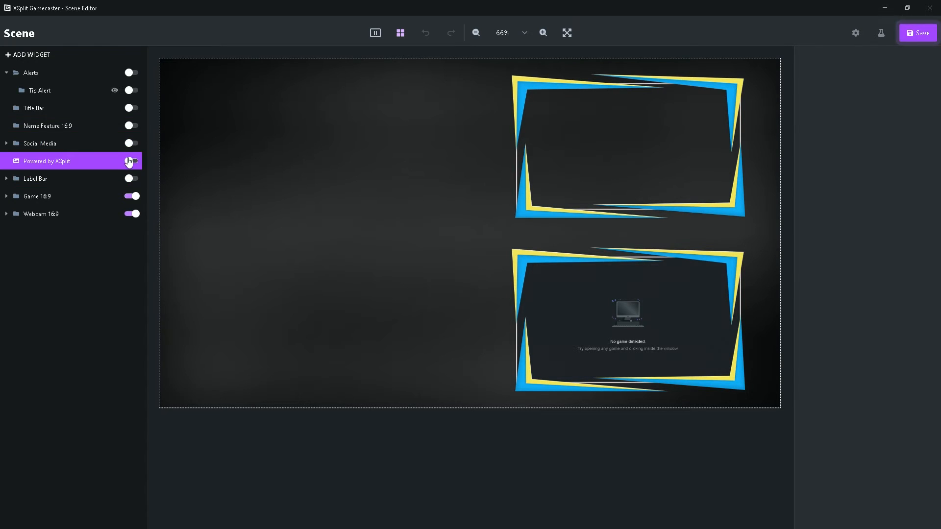
left_click(131, 161)
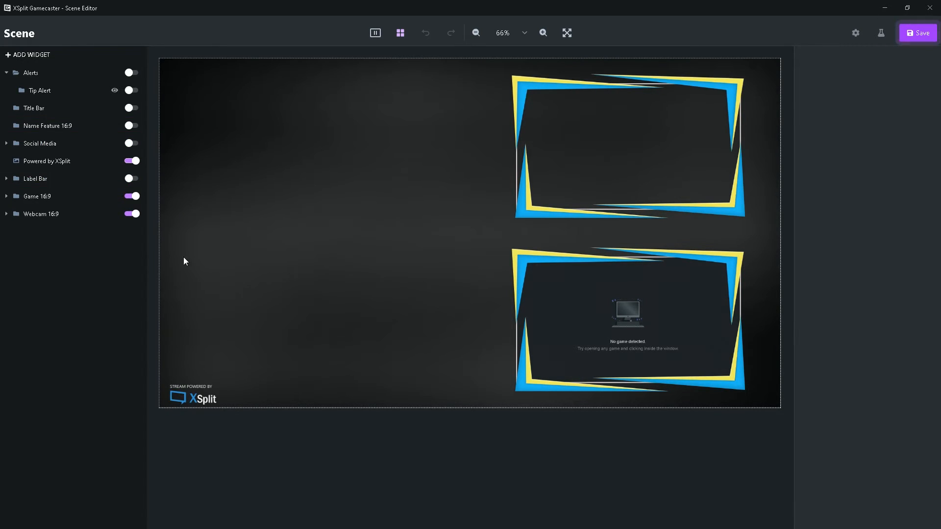
Show the Label Bar, Social Media, Name Feature 16:9 and Title Bar layers again.
left_click(36, 179)
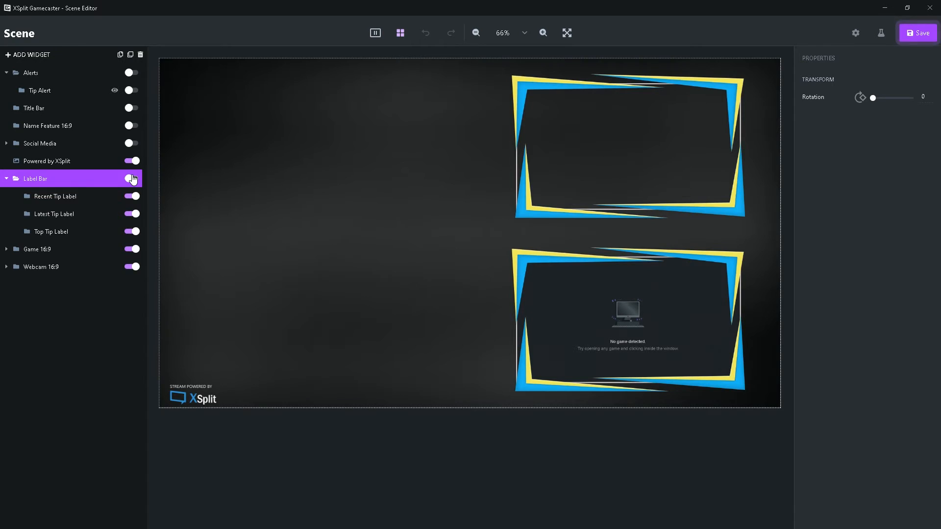
left_click(131, 178)
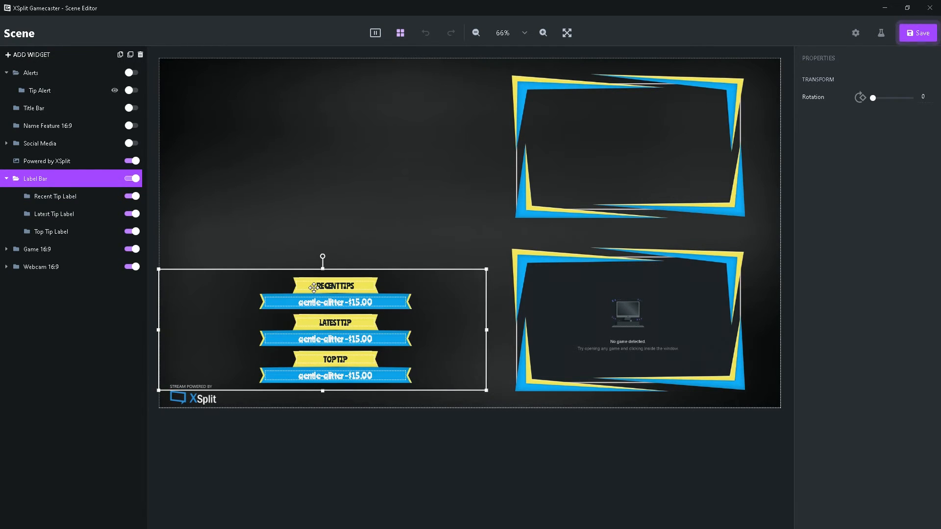
left_click(39, 143)
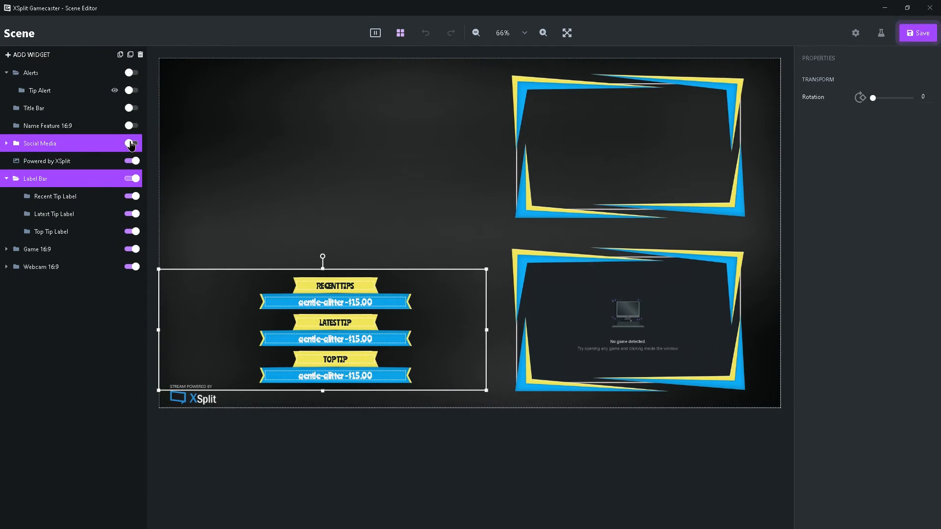
left_click(131, 125)
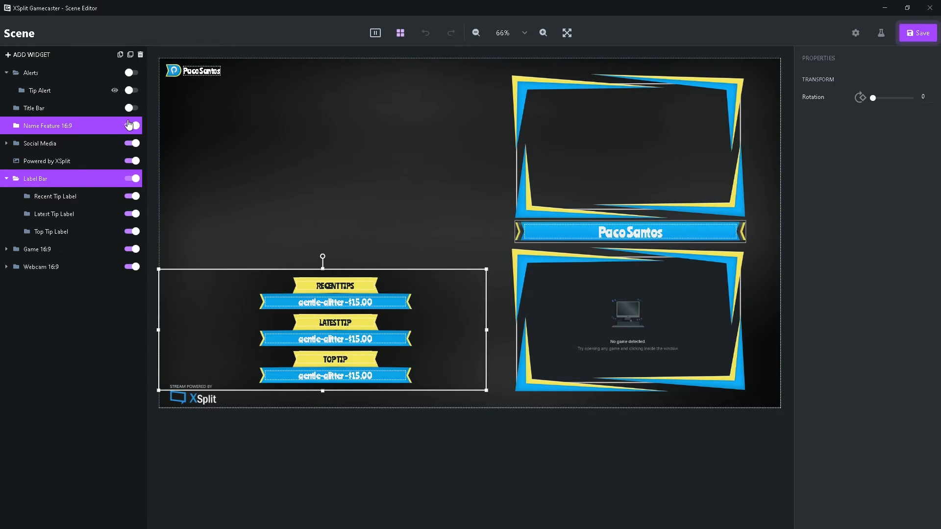
left_click(131, 108)
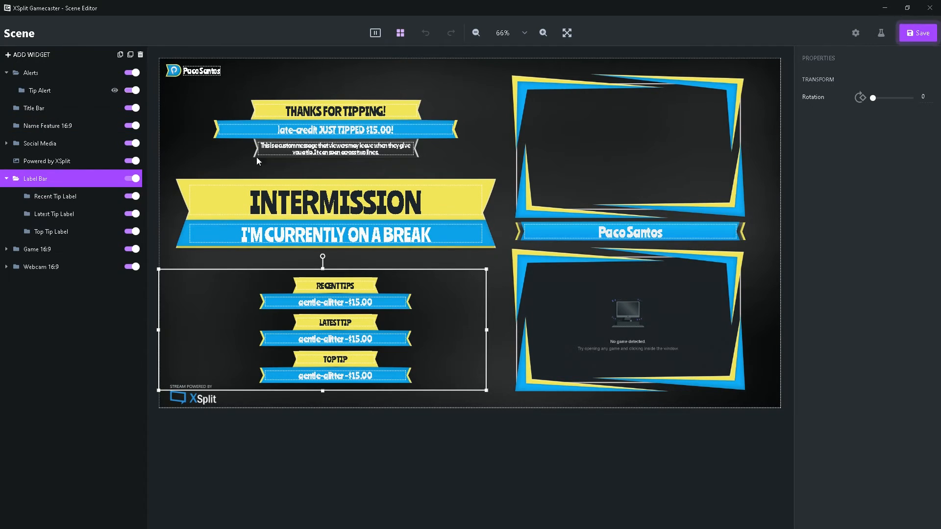
mouse_move(303, 151)
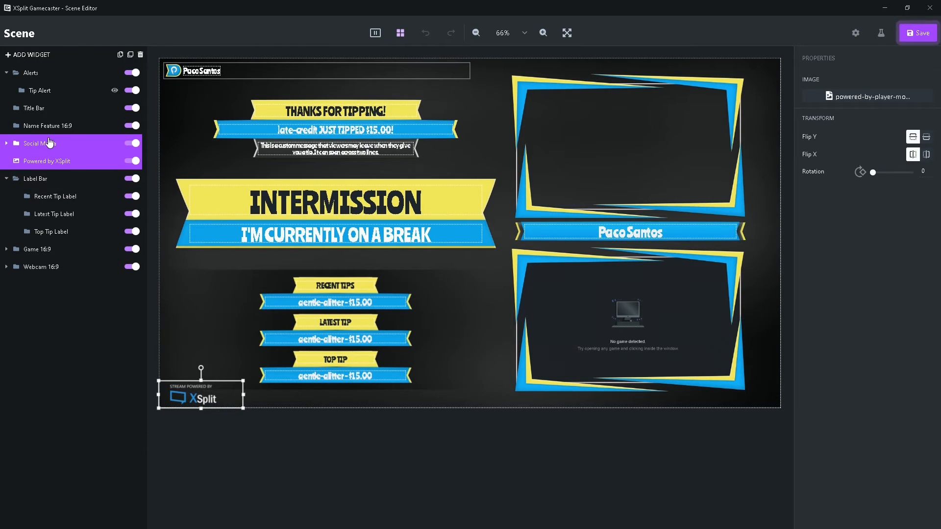
Select the Label Bar group's Recent Tip Label and set the canvas zoom to 50%.
left_click(34, 178)
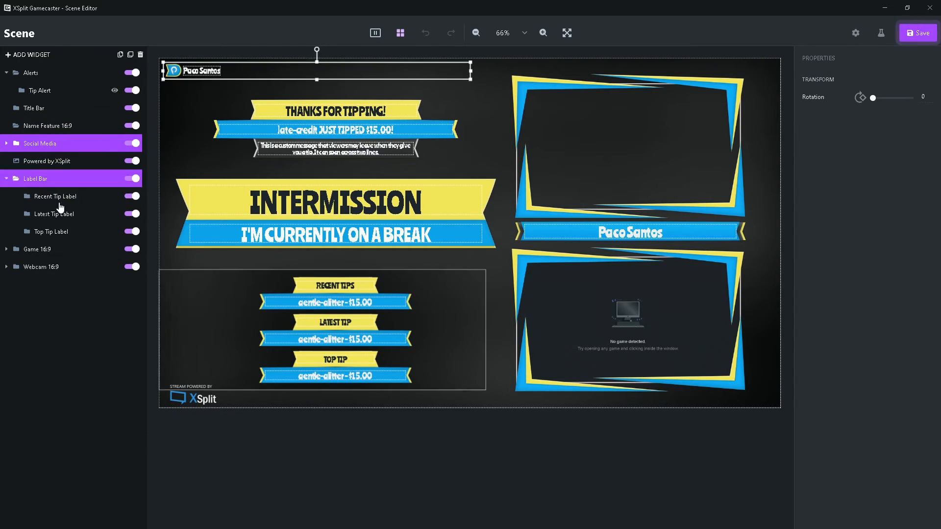
left_click(54, 196)
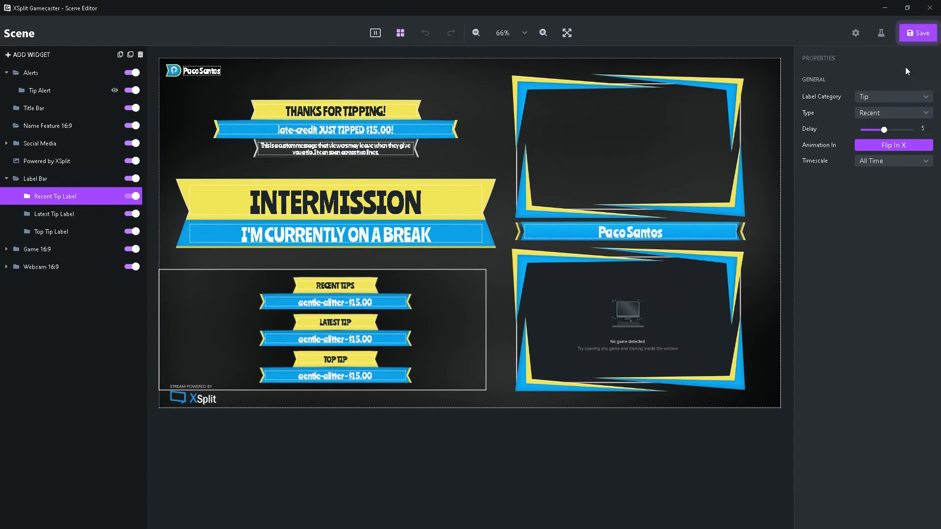
mouse_move(822, 108)
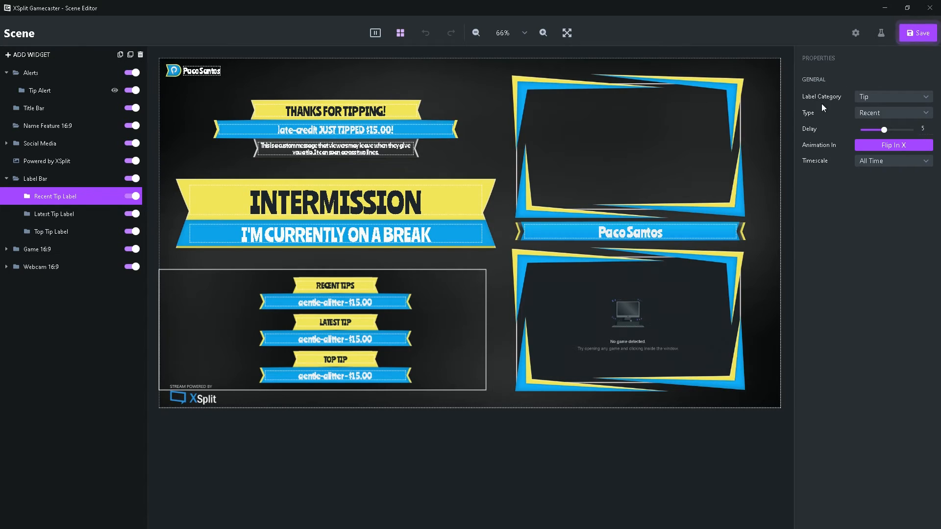
left_click(510, 33)
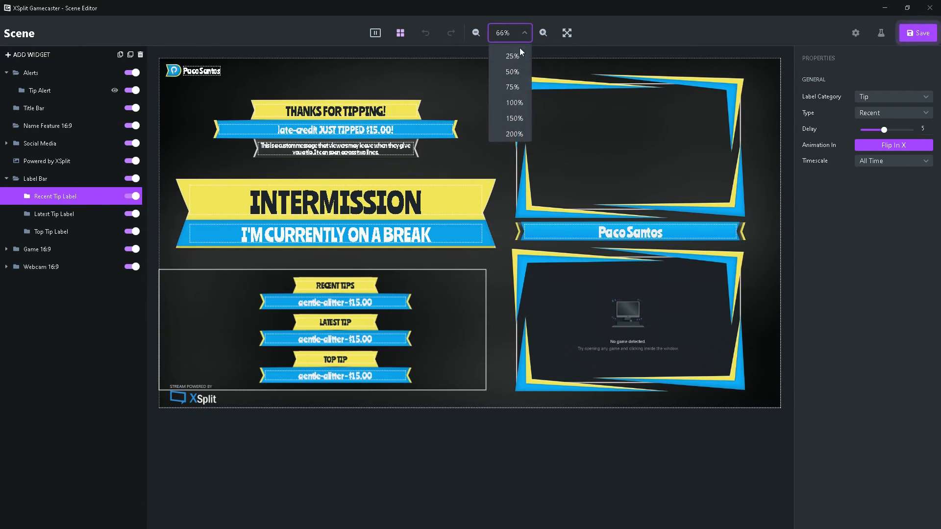
left_click(511, 56)
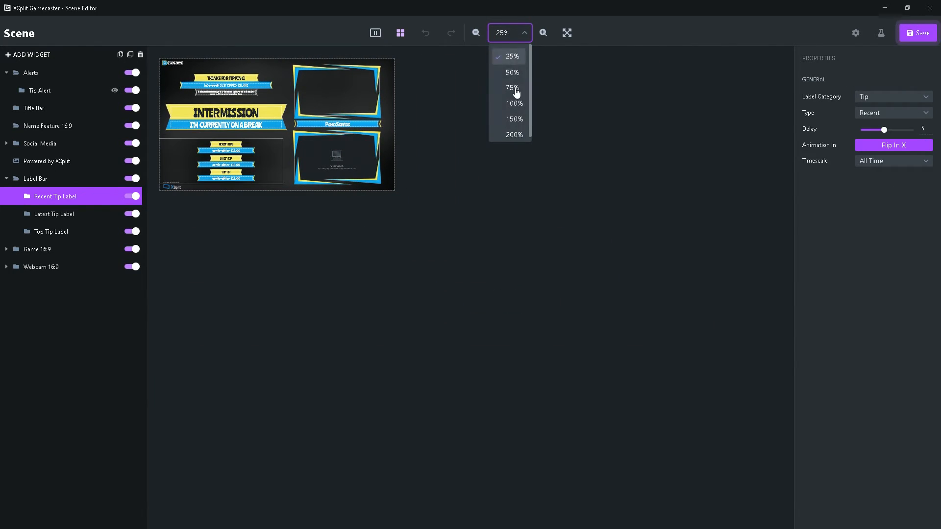
left_click(511, 87)
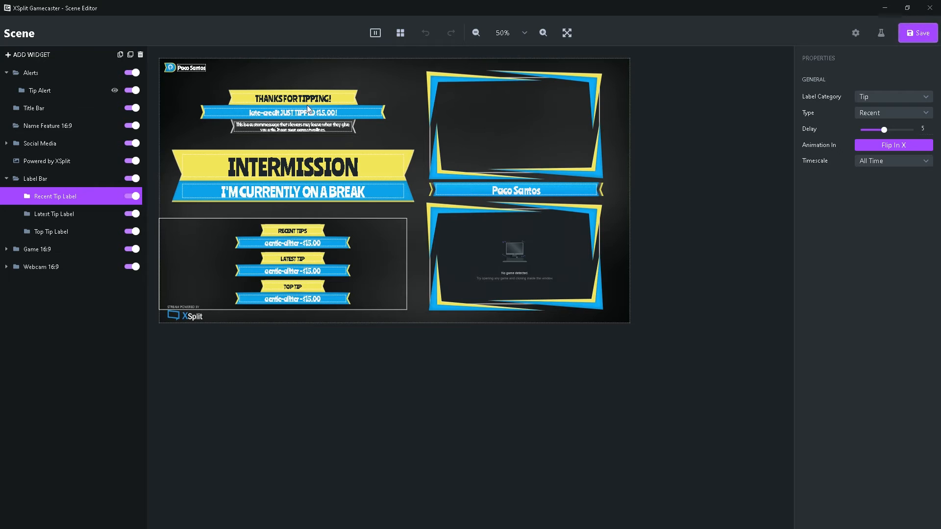
Drag the tip labels group toward the right-hand frame and back below the INTERMISSION banner twice.
left_click_drag(291, 263, 449, 258)
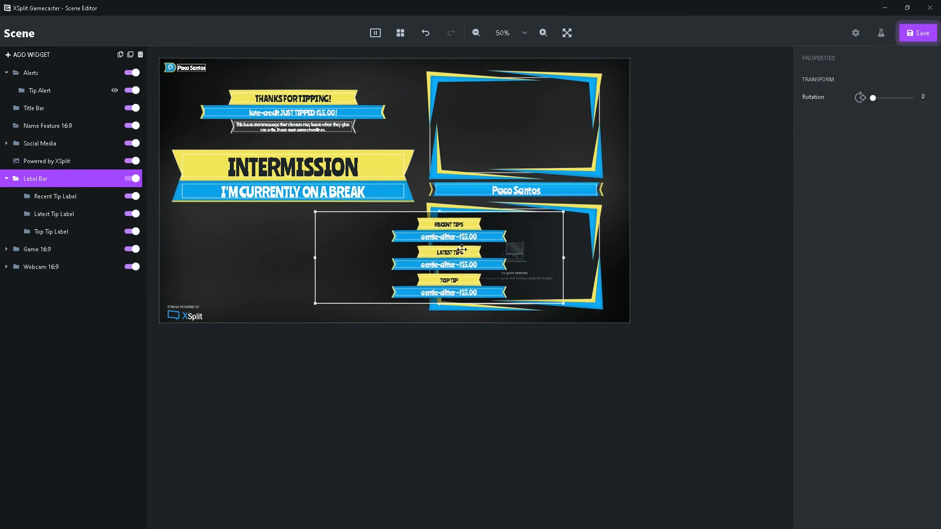
left_click_drag(449, 257, 308, 258)
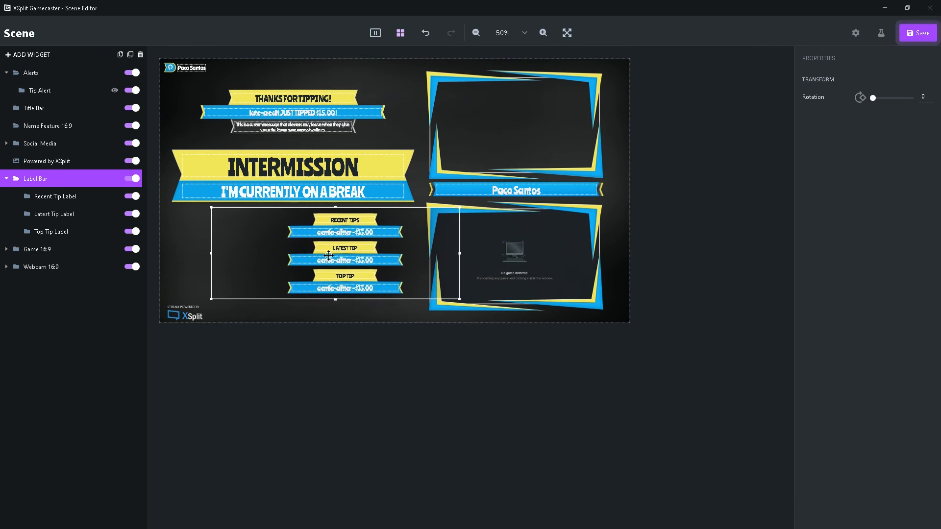
left_click_drag(328, 256, 477, 259)
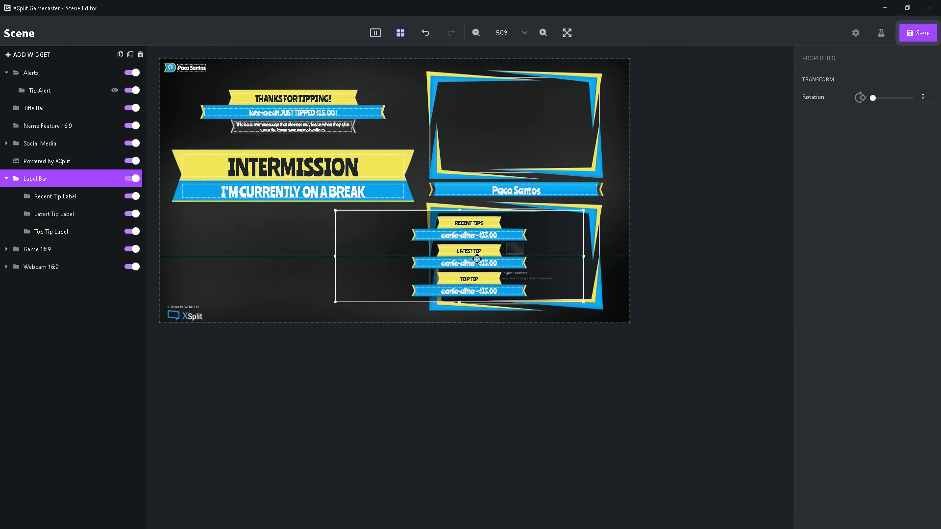
left_click_drag(468, 258, 315, 258)
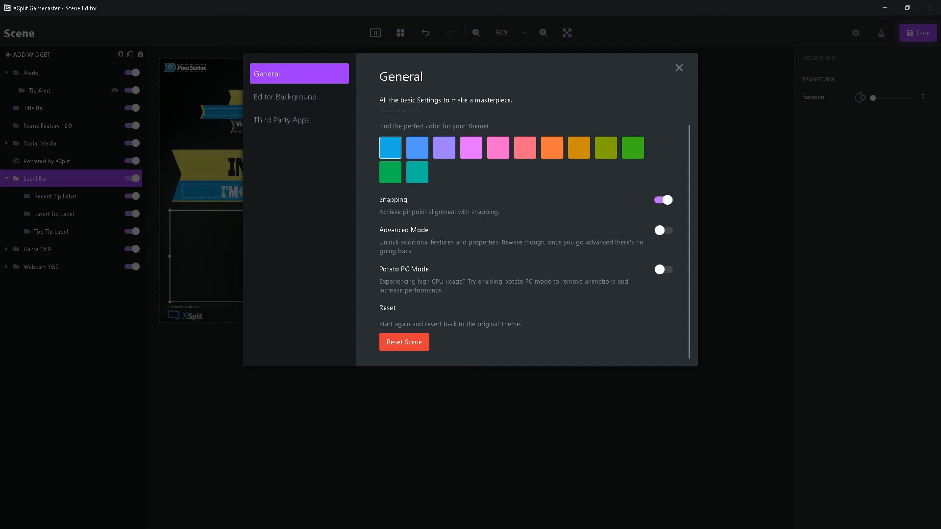
mouse_move(57, 421)
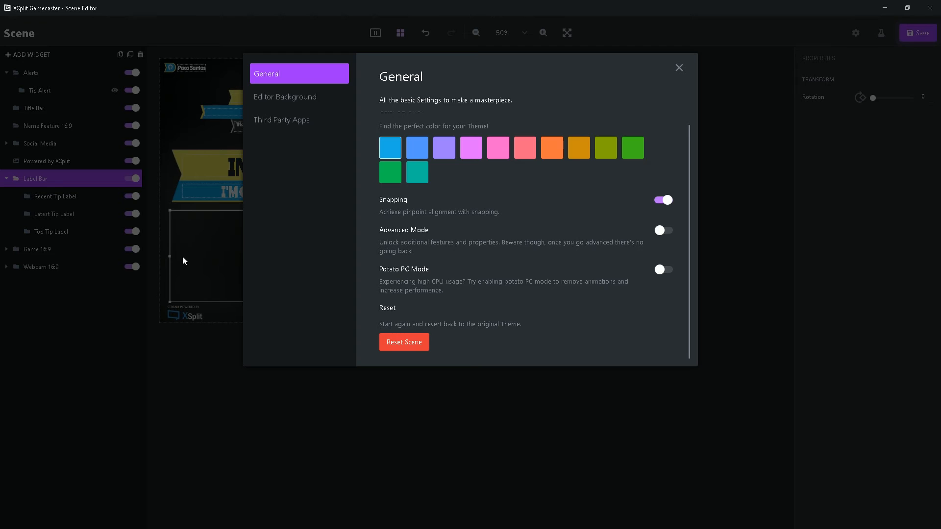
mouse_move(189, 237)
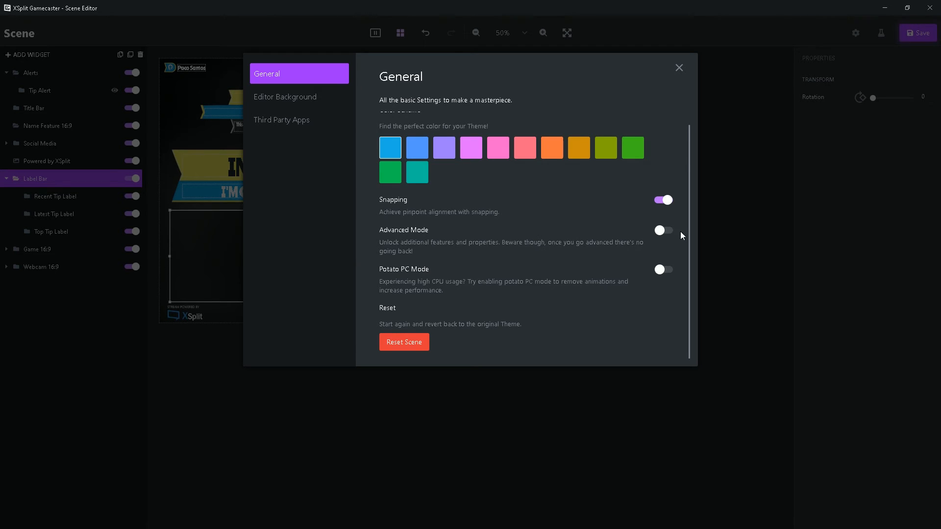
Switch on Advanced Mode and toggle Potato PC Mode in the editor's General settings.
left_click(663, 229)
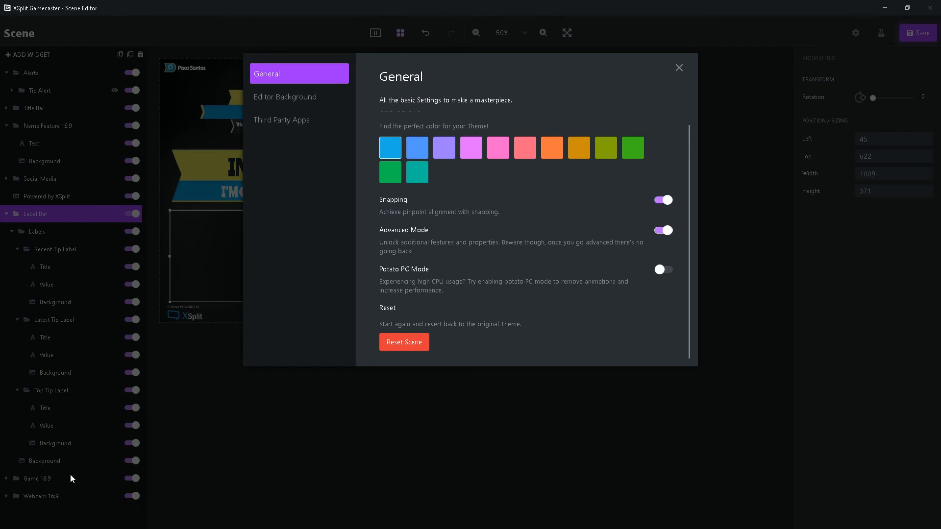
mouse_move(174, 167)
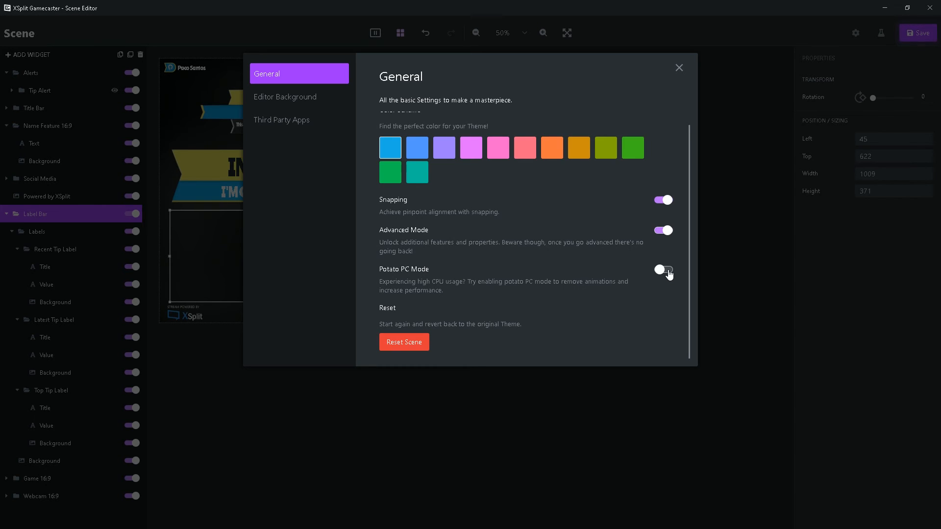
left_click(286, 97)
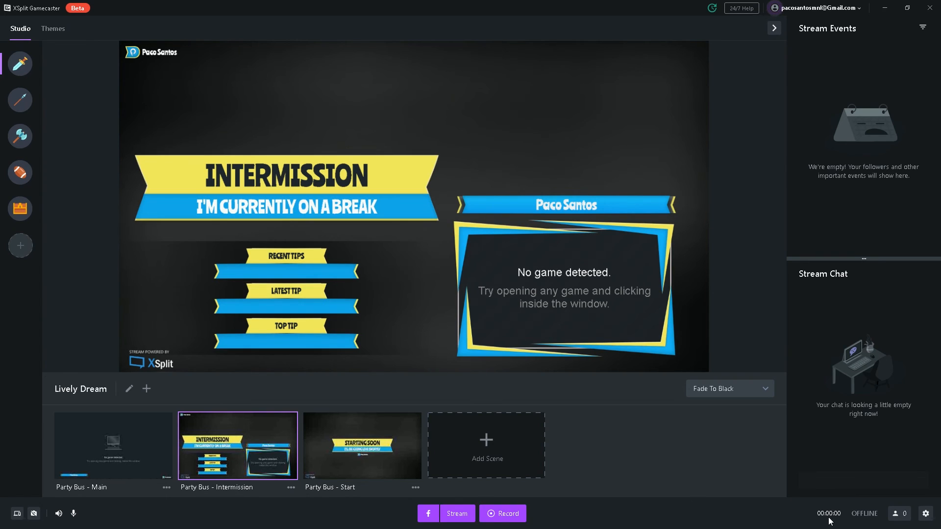
mouse_move(813, 524)
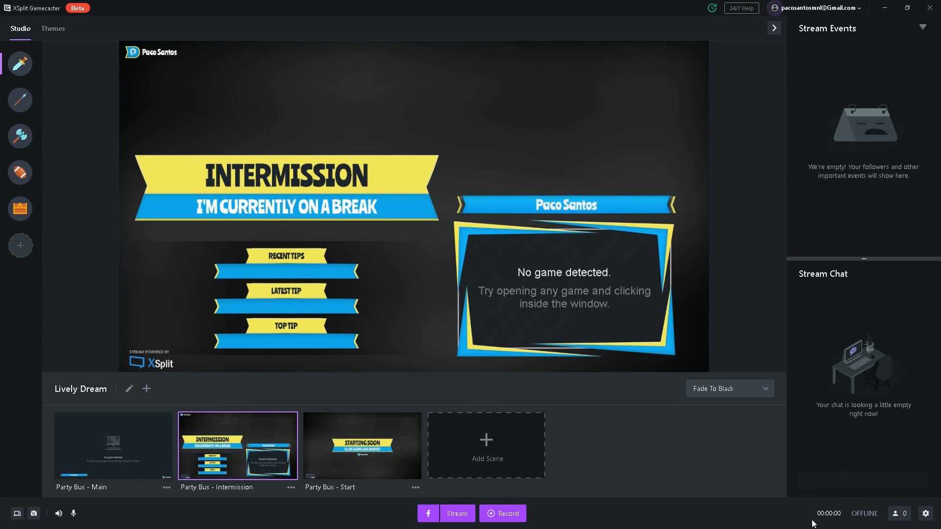
mouse_move(386, 356)
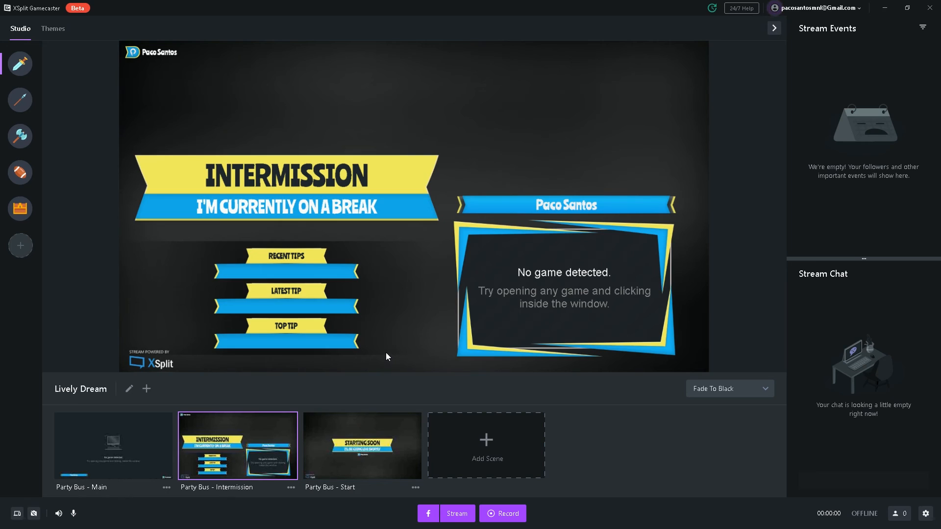
mouse_move(117, 351)
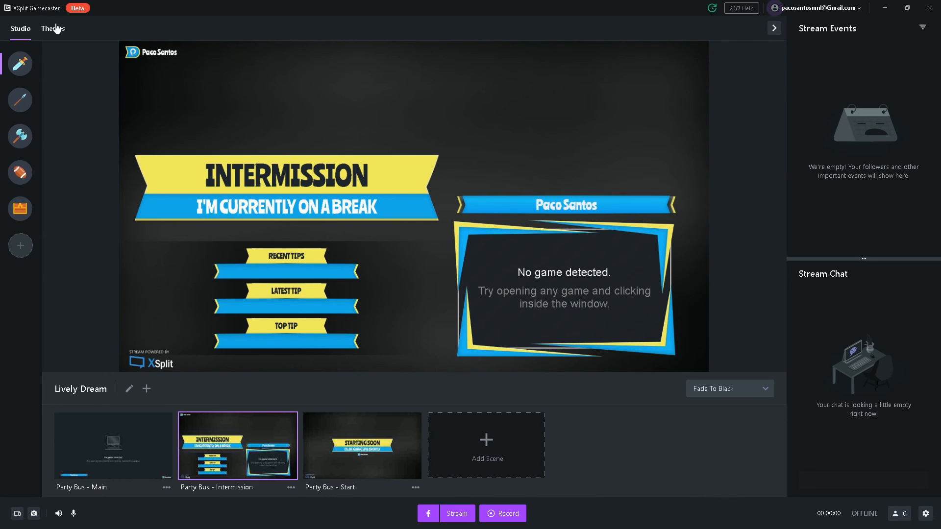
left_click(52, 28)
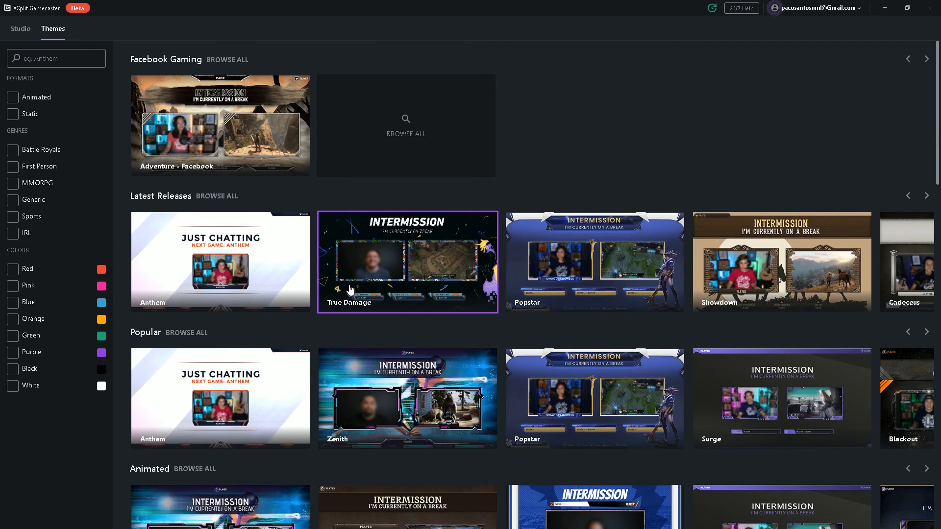
mouse_move(461, 253)
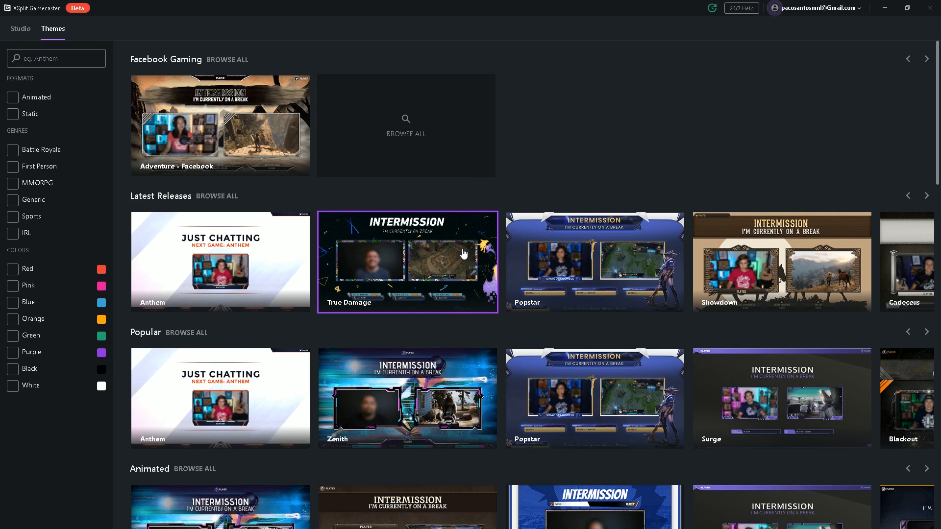
mouse_move(461, 253)
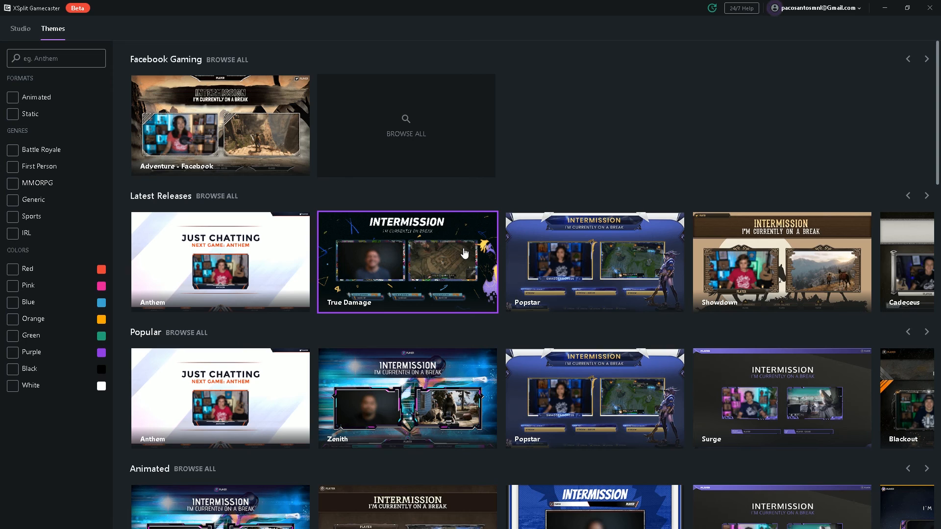
scroll("down", 3)
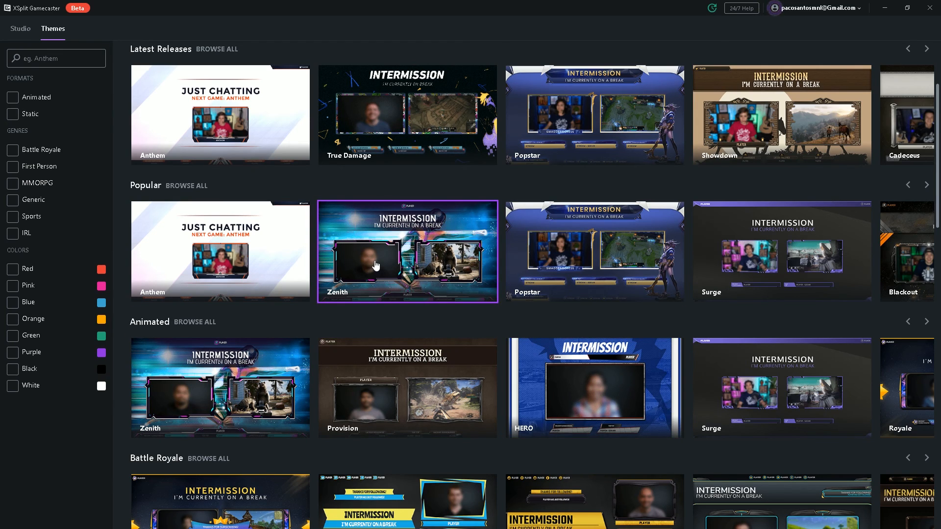
mouse_move(156, 226)
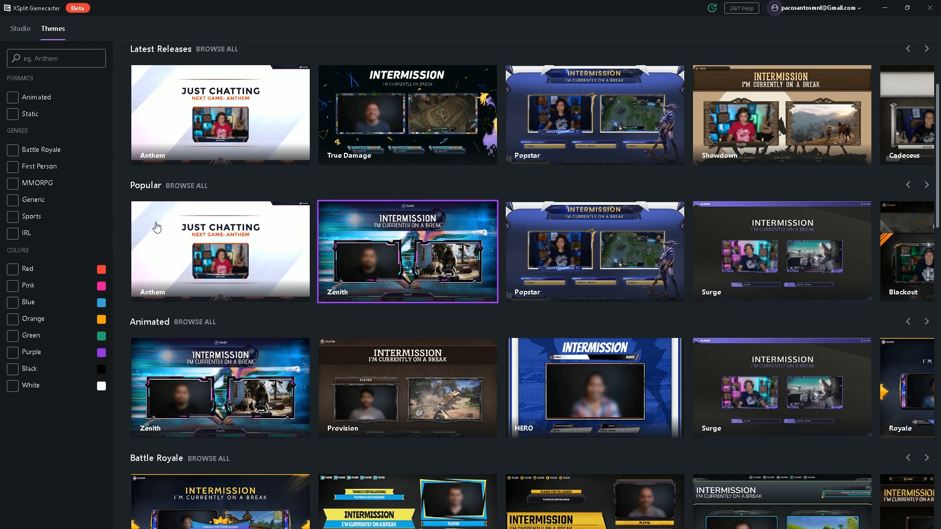
left_click(20, 28)
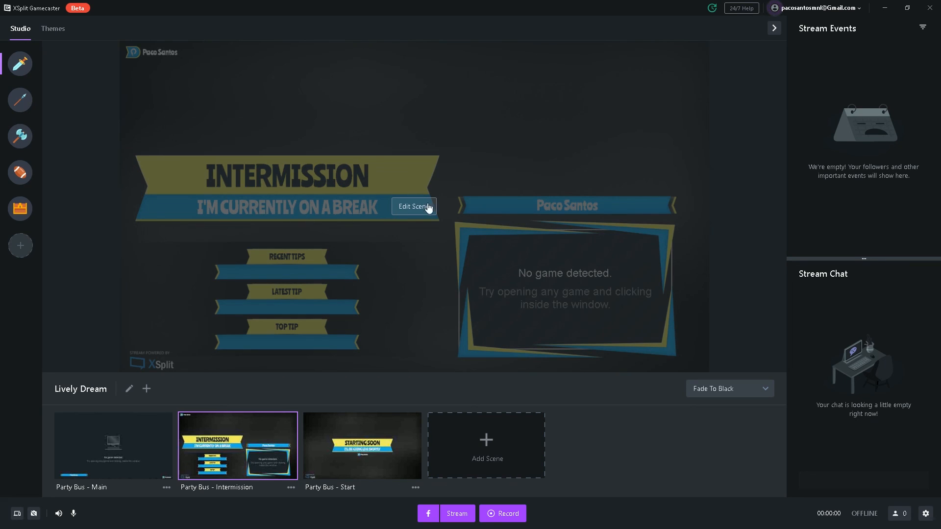
mouse_move(486, 242)
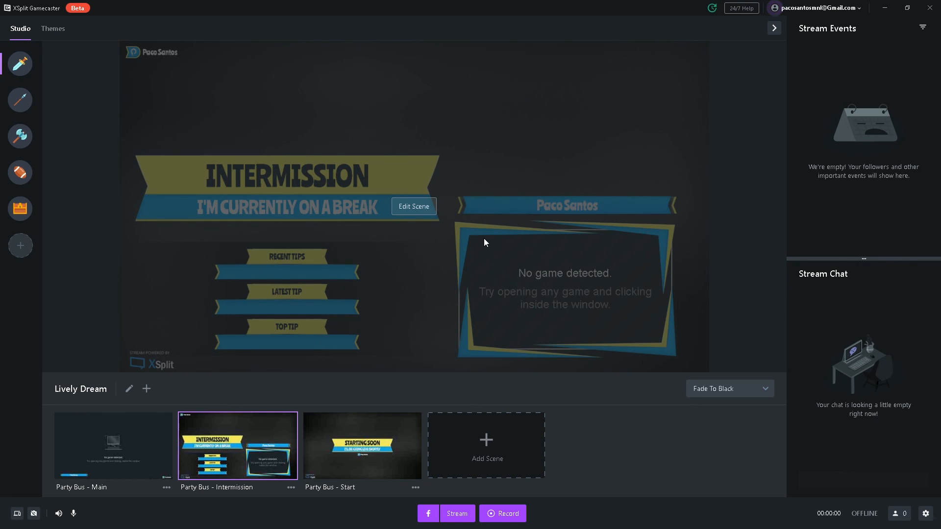
mouse_move(509, 218)
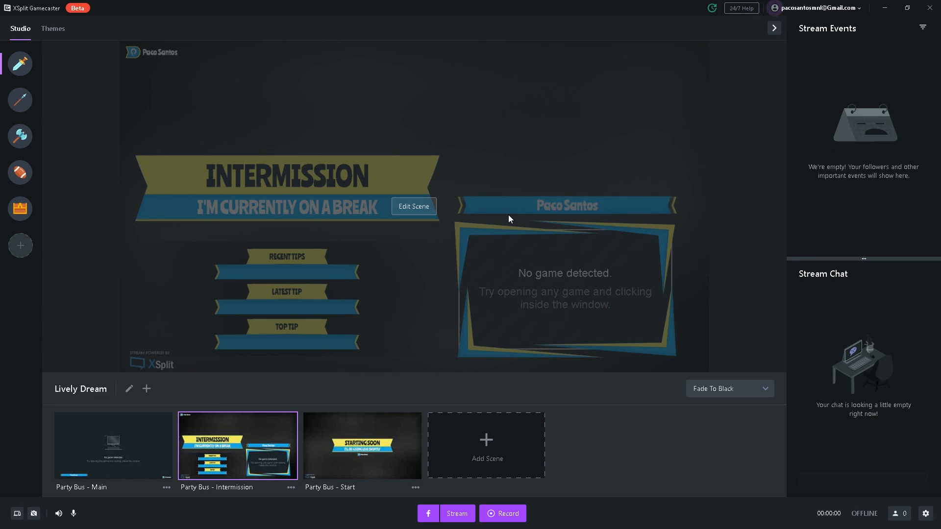